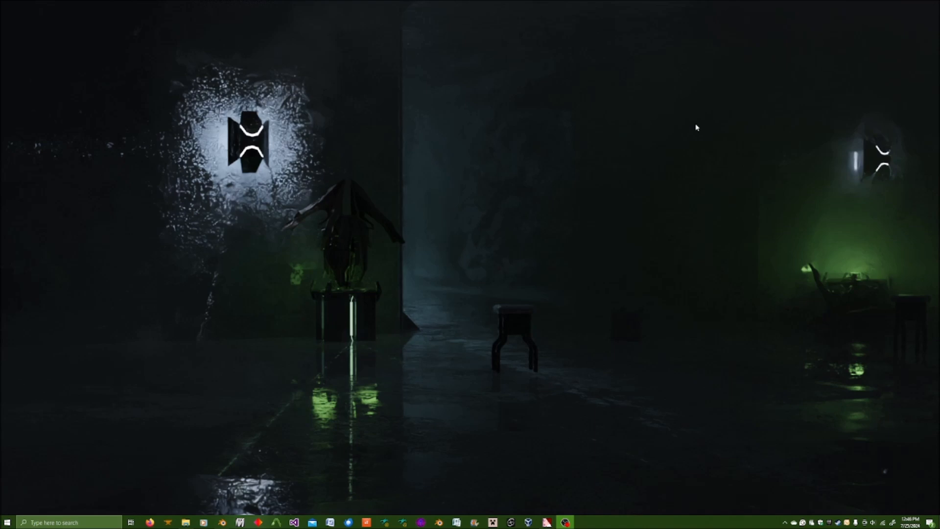
mouse_move(553, 516)
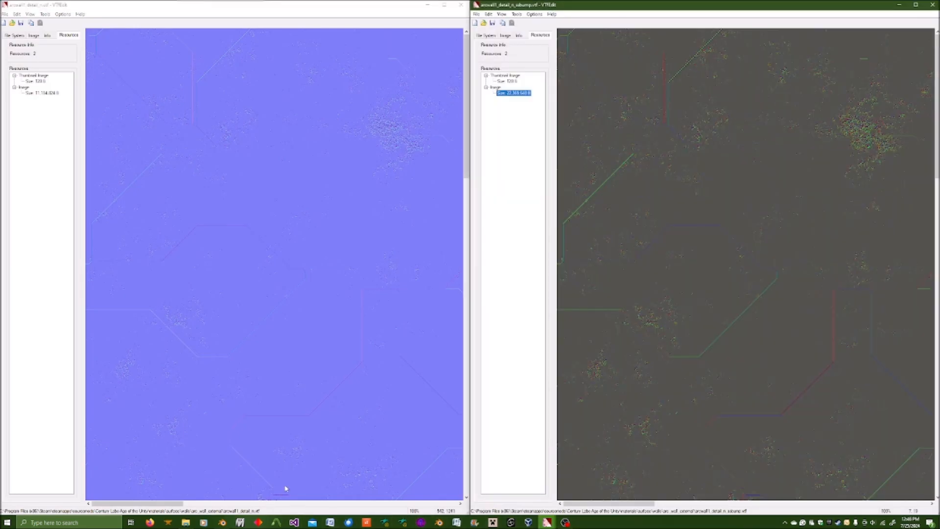
mouse_move(348, 318)
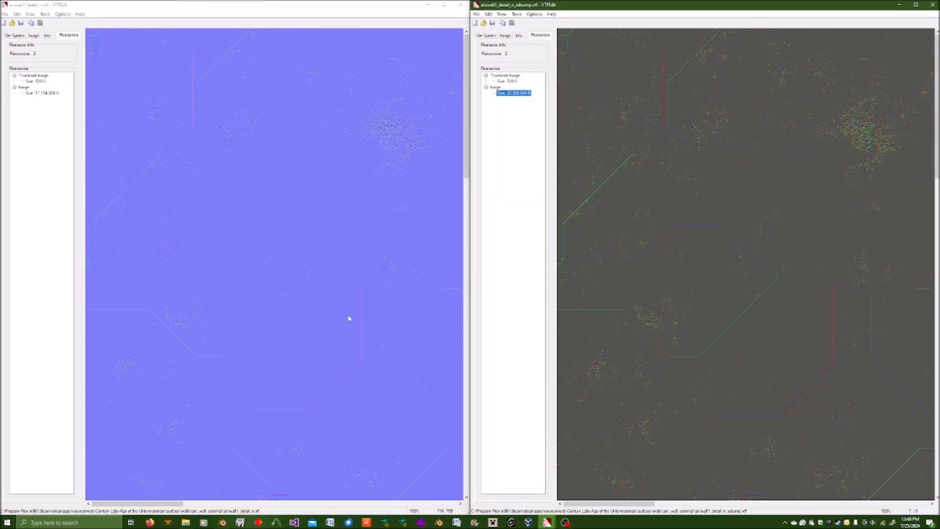
mouse_move(344, 346)
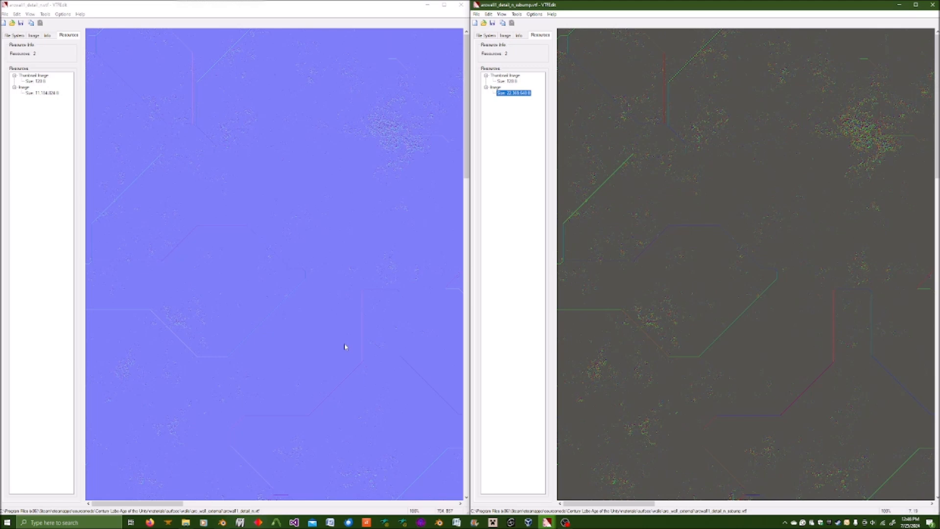
mouse_move(795, 346)
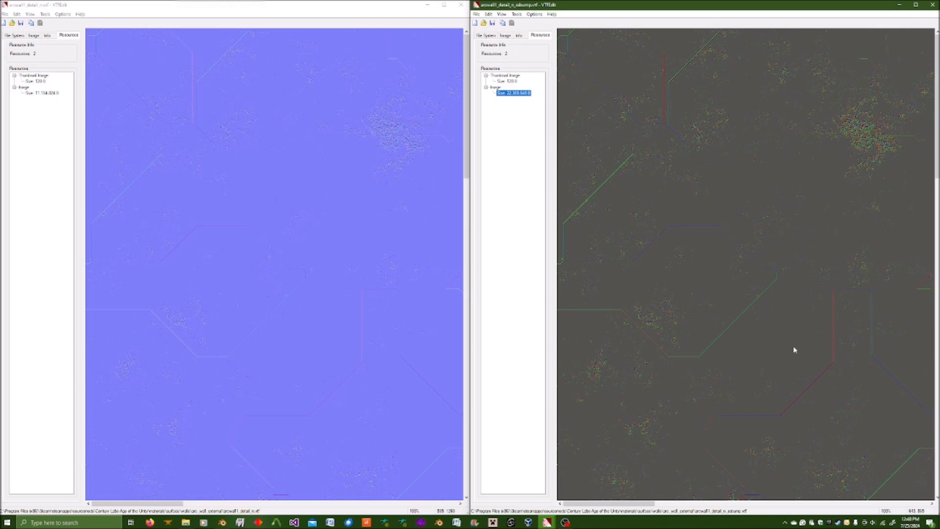
mouse_move(334, 318)
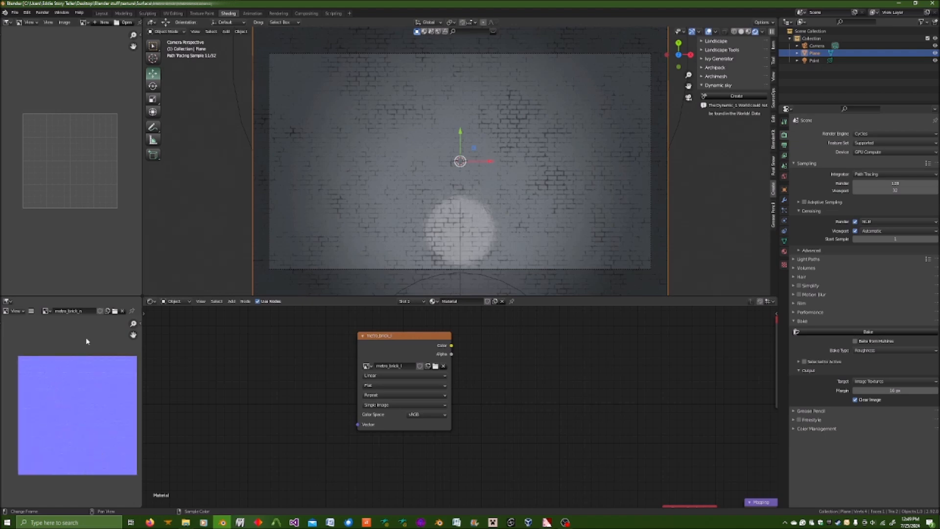
click(47, 310)
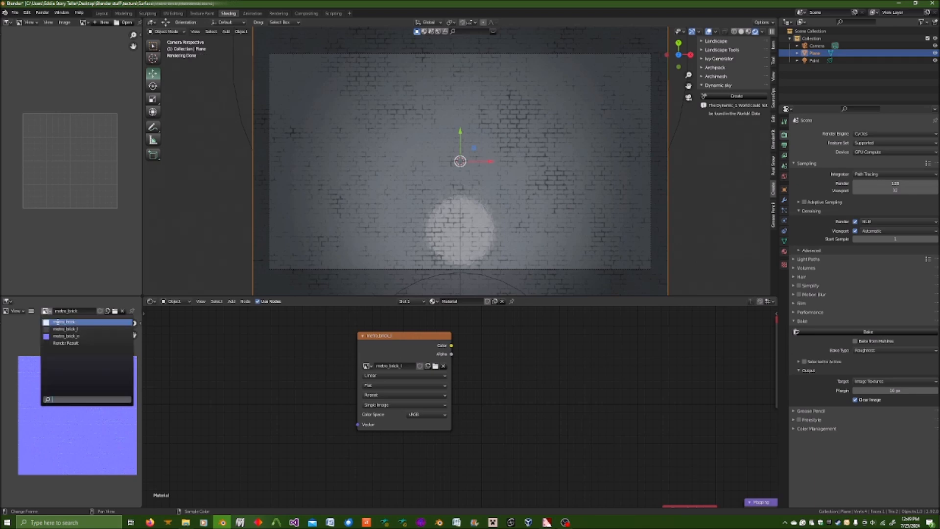
click(69, 328)
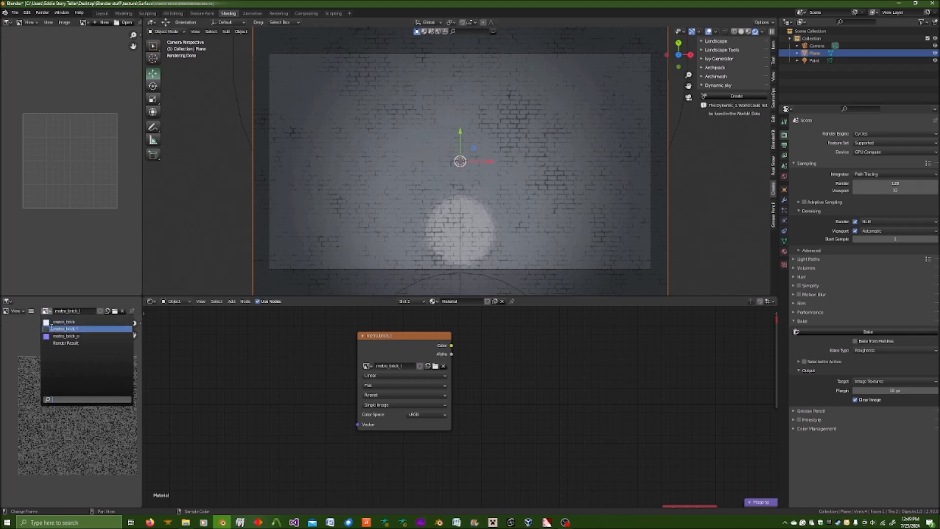
click(78, 329)
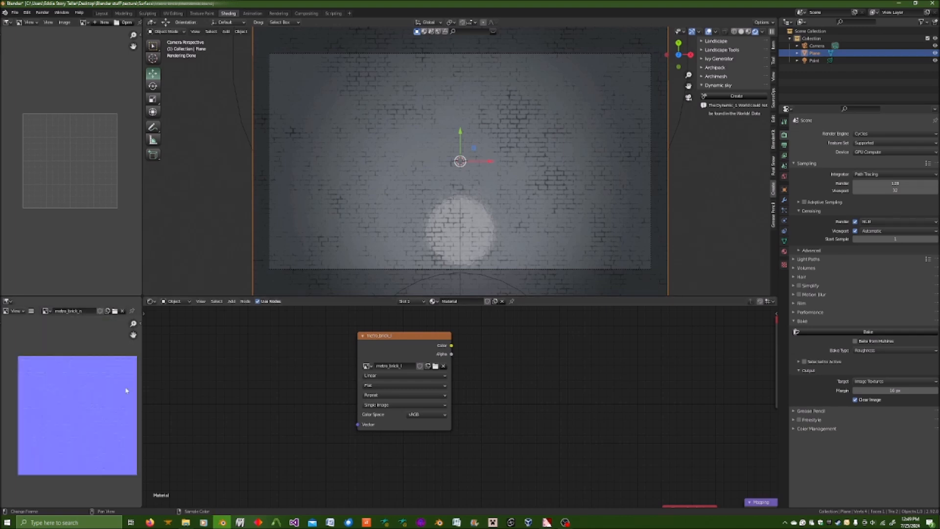
click(48, 311)
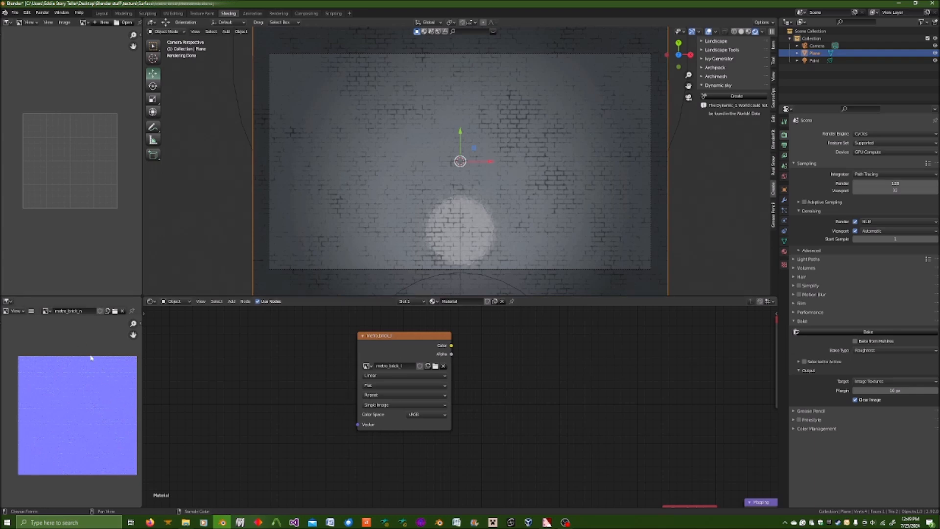
mouse_move(103, 349)
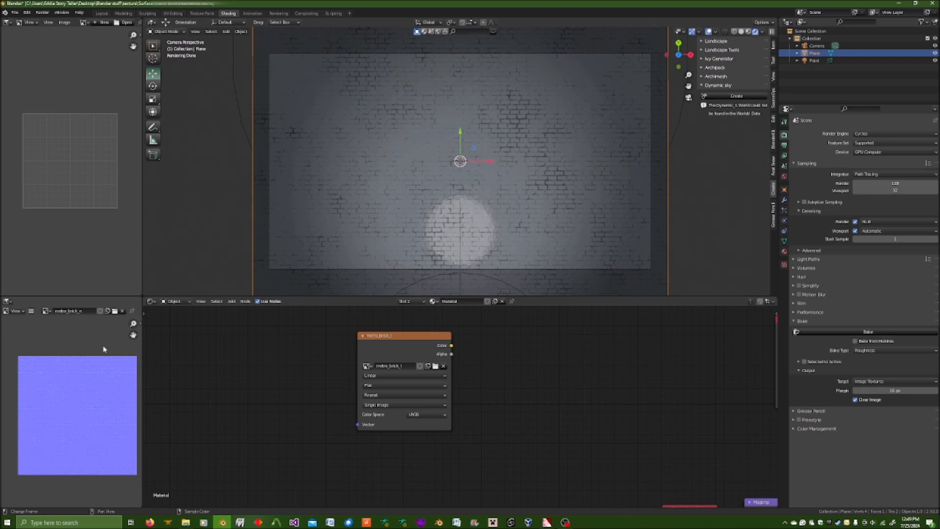
mouse_move(110, 348)
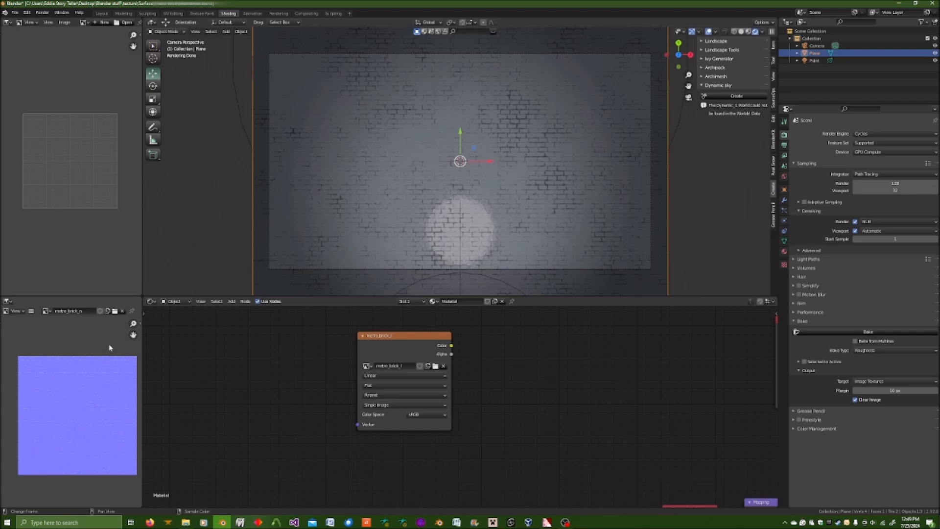
mouse_move(238, 408)
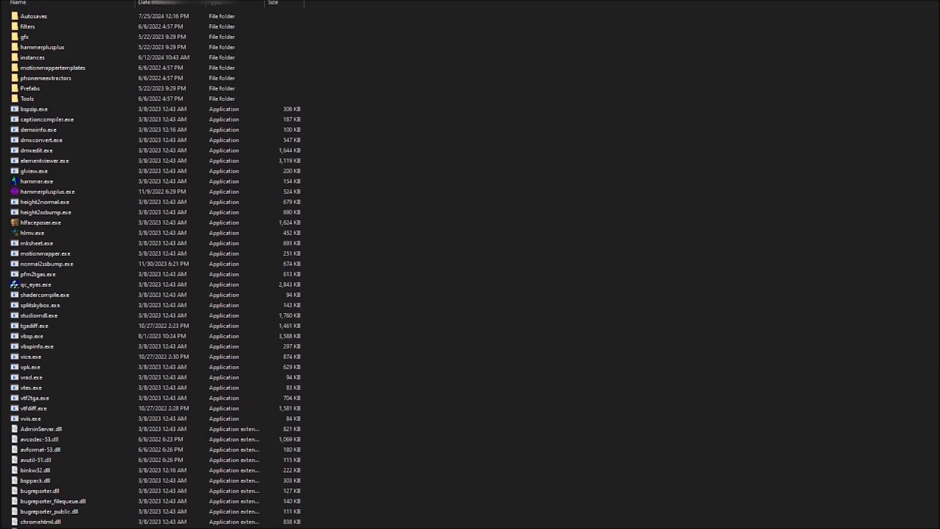
click(35, 16)
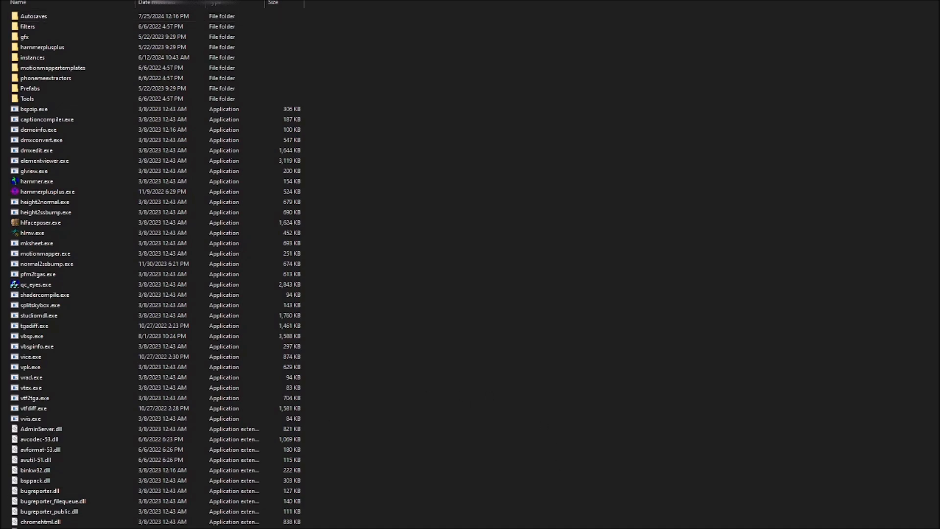
click(48, 192)
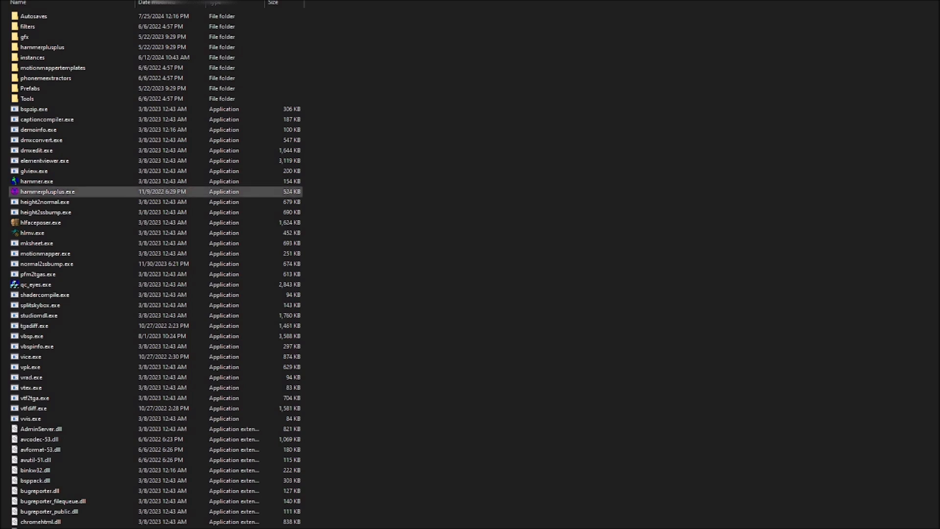
click(47, 118)
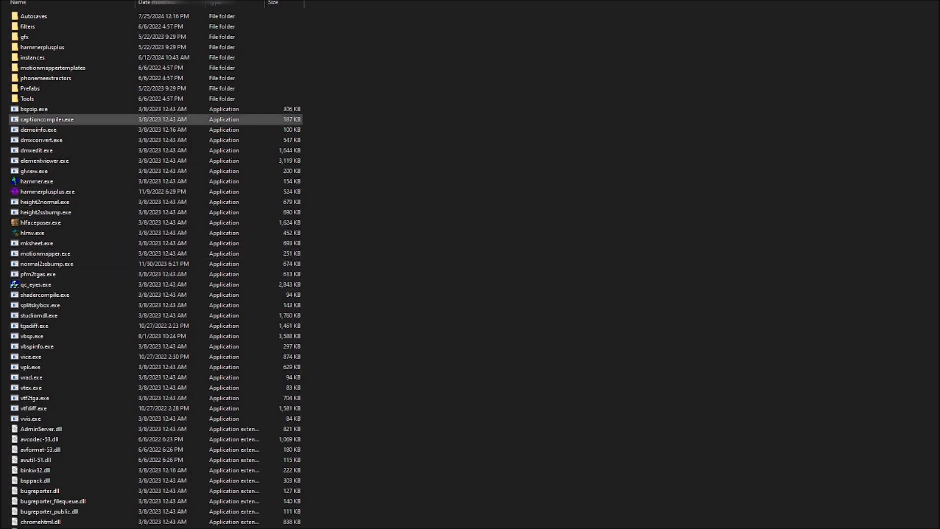
click(36, 16)
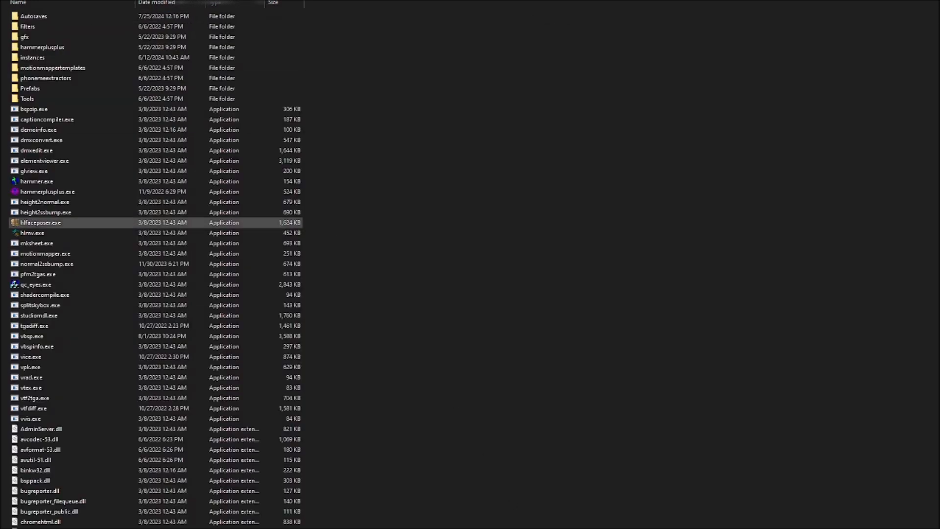
click(42, 47)
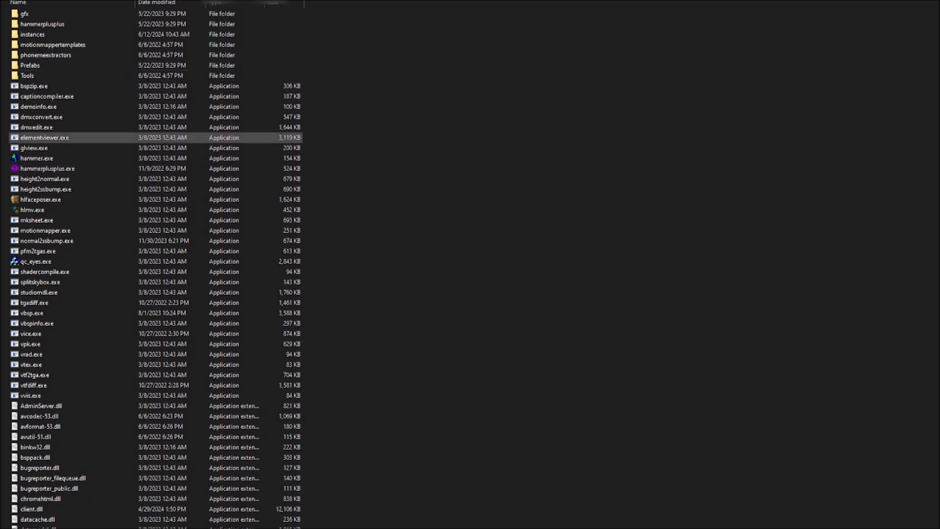
click(45, 241)
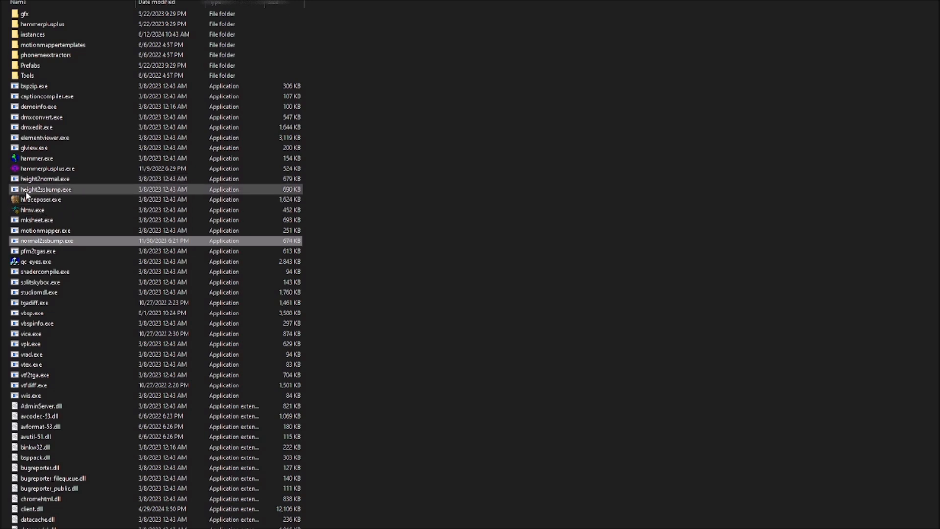
mouse_move(63, 193)
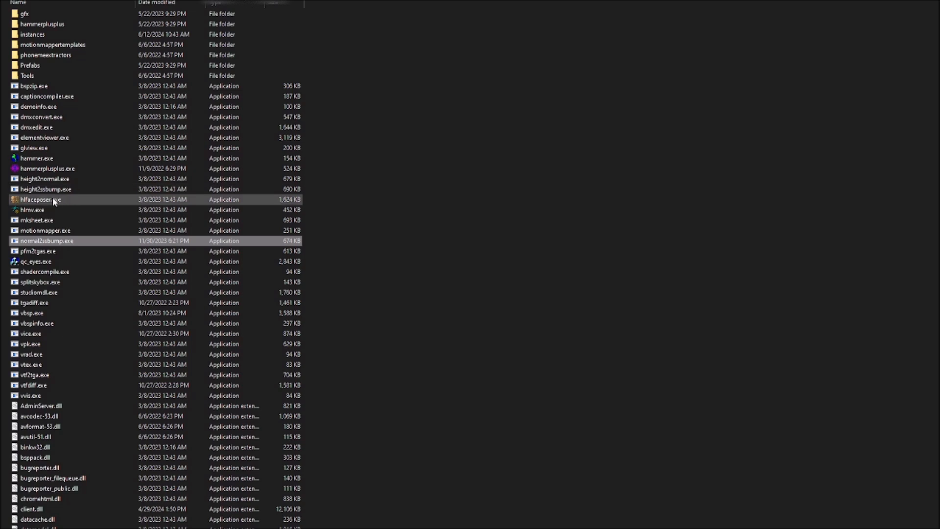
mouse_move(68, 195)
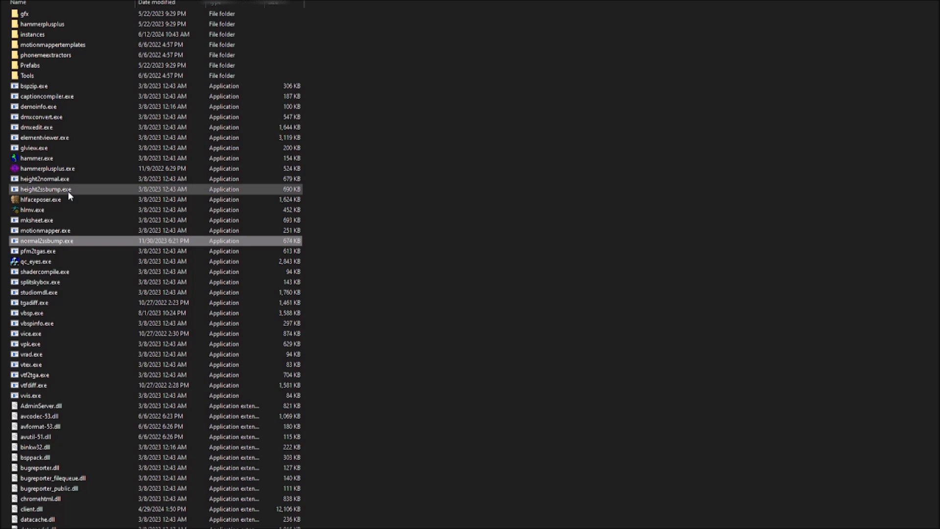
mouse_move(53, 189)
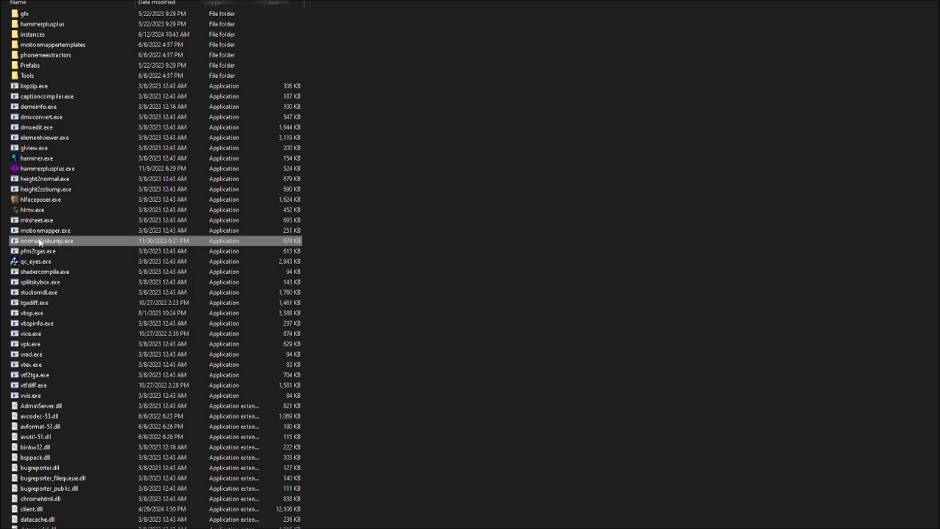
click(39, 292)
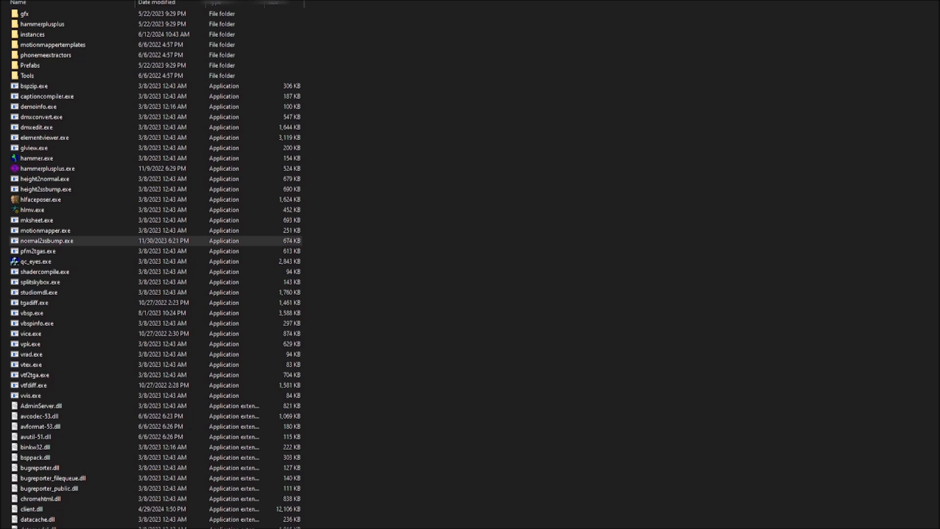
scroll(up, 3)
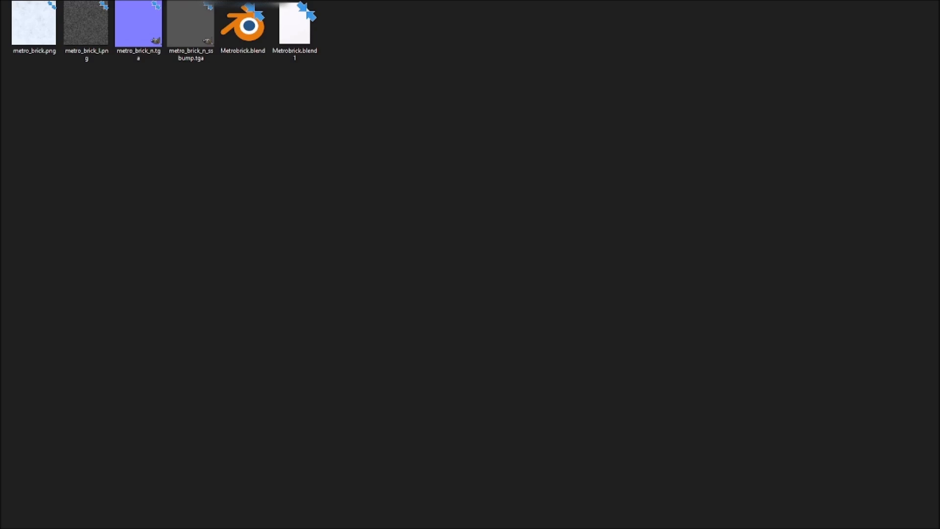
Bring up the folder with metro_brick.png, the normal and ssbump TGAs, and Metrobrick.blend.
click(138, 27)
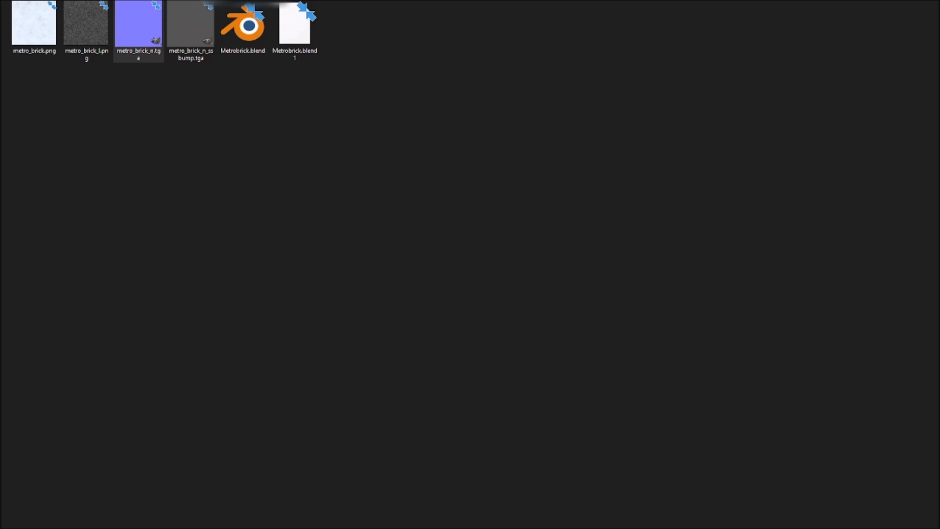
Open Metrobrick.blend in Blender to show the brick plane material.
double_click(243, 27)
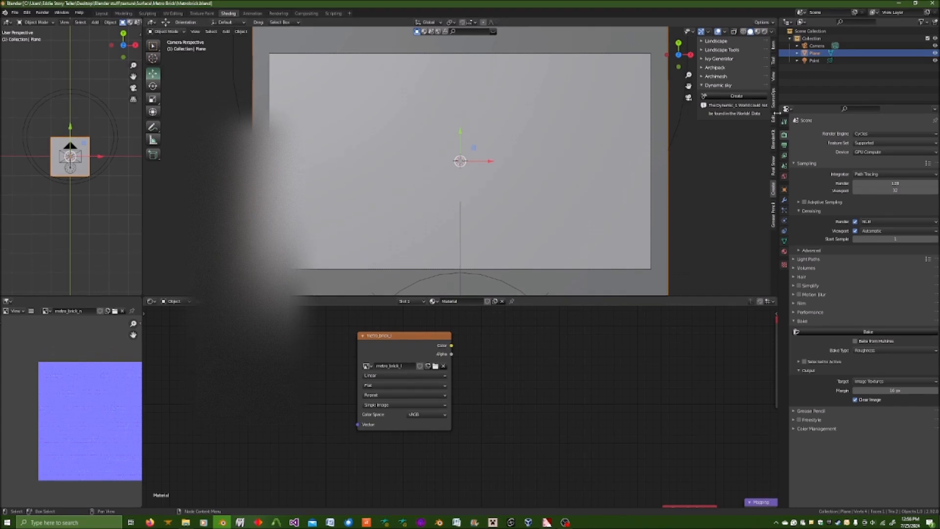
mouse_move(142, 342)
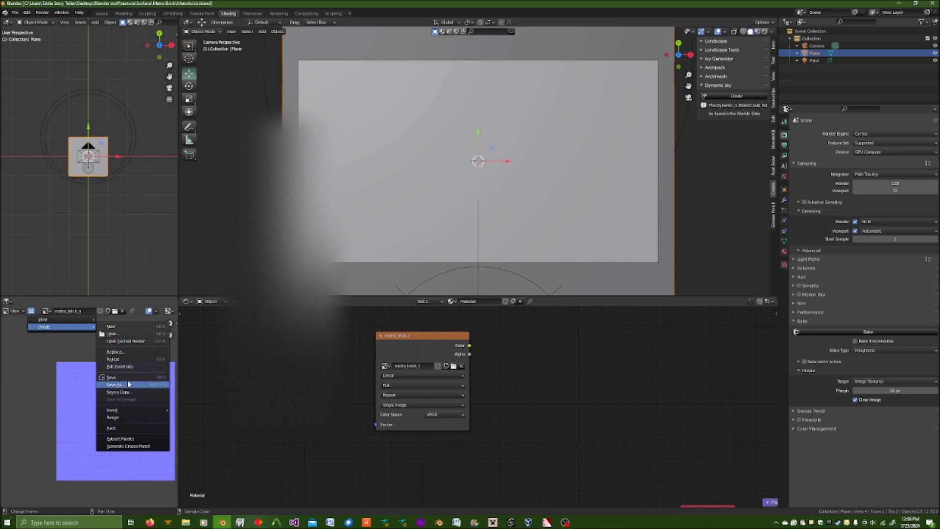
Start saving metro_brick_n as metro_brick_n.tga and show the image format list.
click(114, 384)
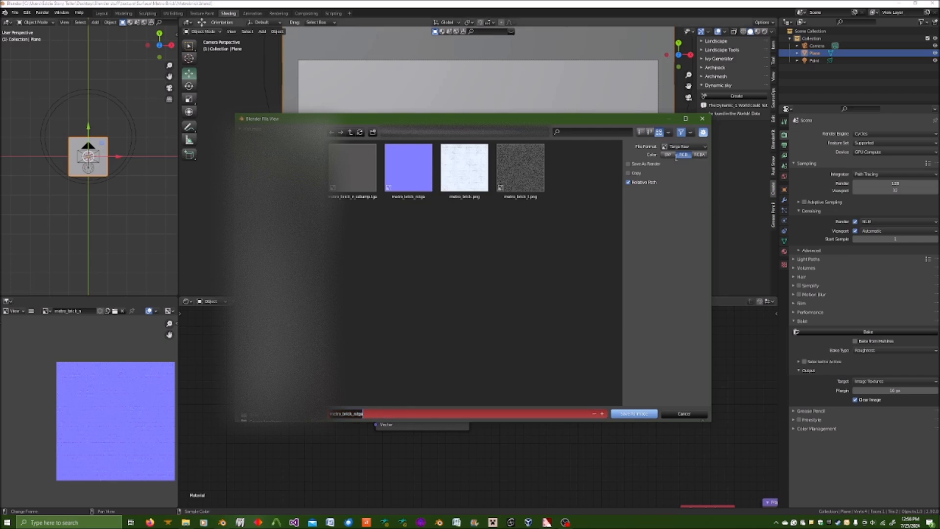
click(683, 146)
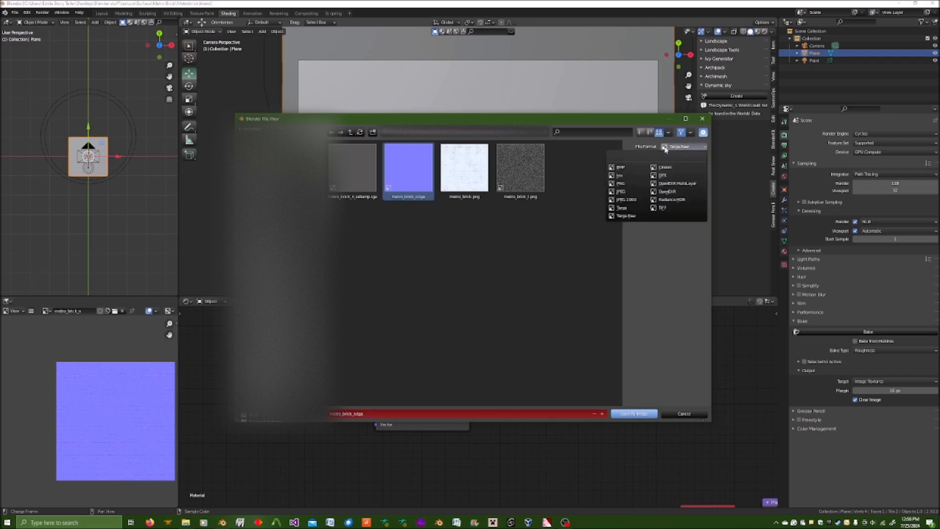
mouse_move(648, 160)
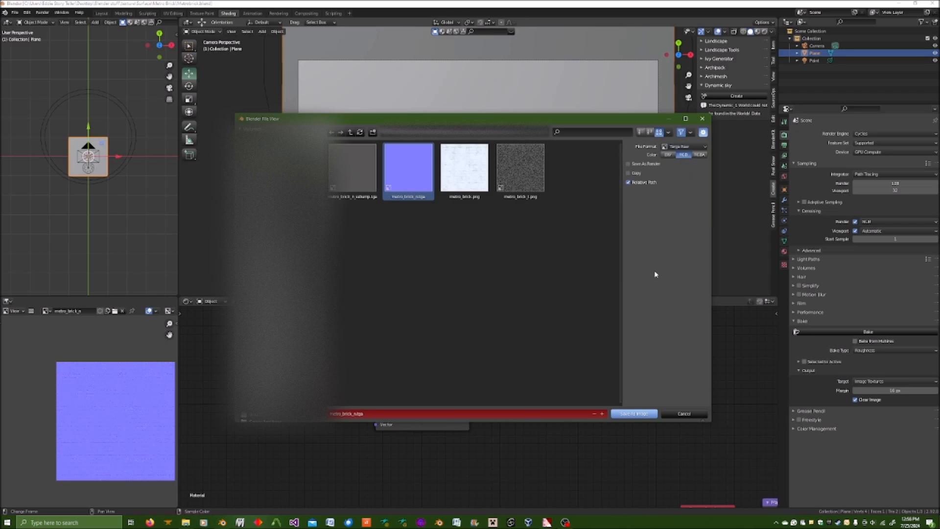
mouse_move(670, 178)
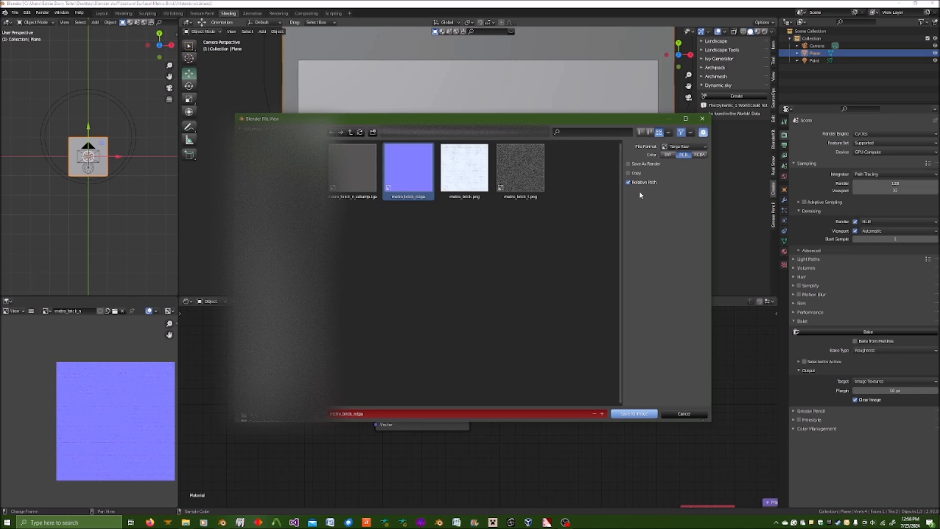
mouse_move(684, 180)
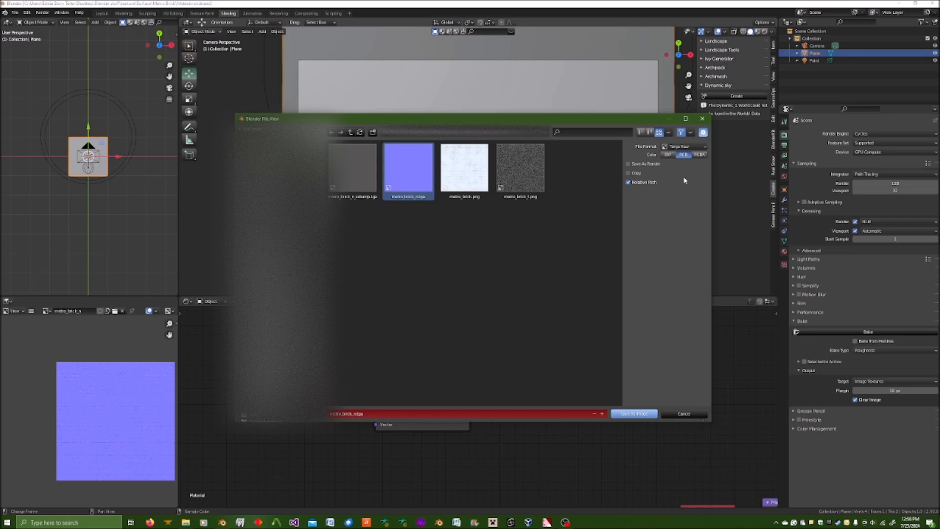
mouse_move(686, 372)
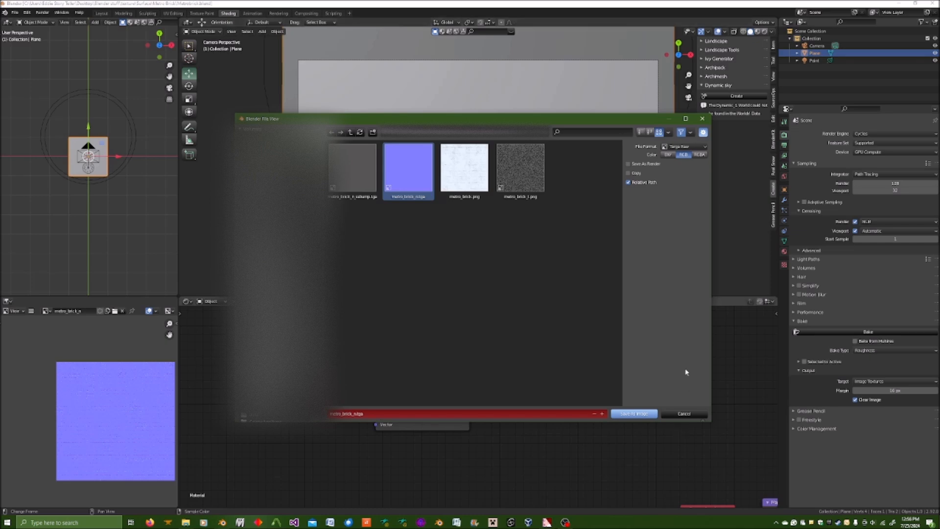
mouse_move(682, 198)
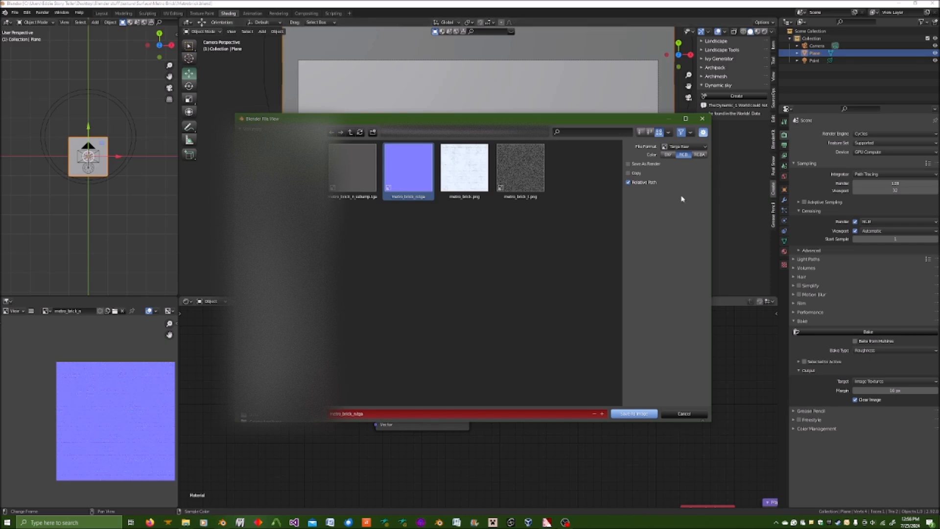
mouse_move(682, 199)
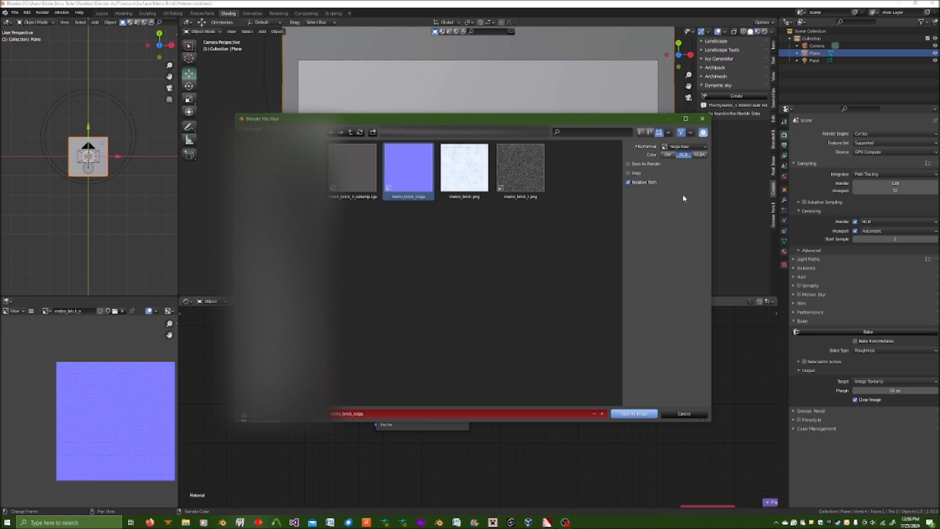
mouse_move(692, 298)
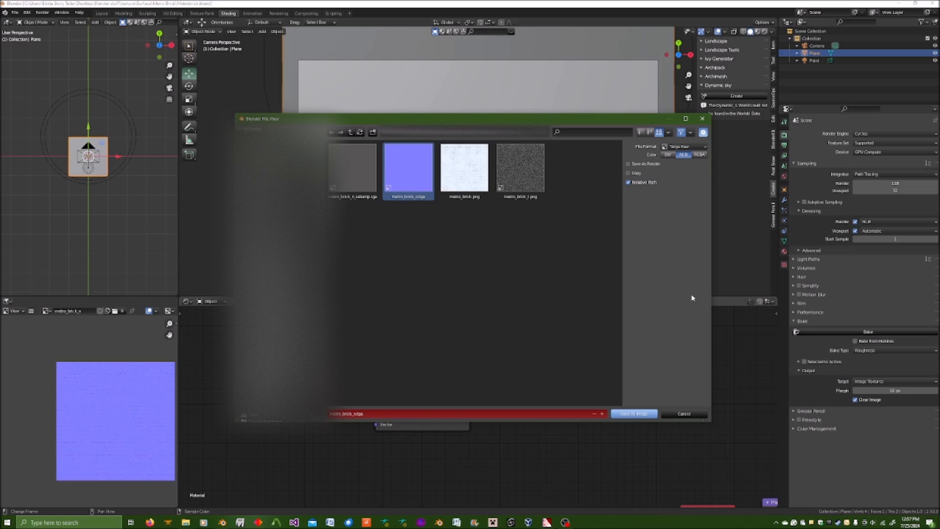
Save the normal map as metro_brick_n.tga and select it in the Metro Brick folder.
click(633, 413)
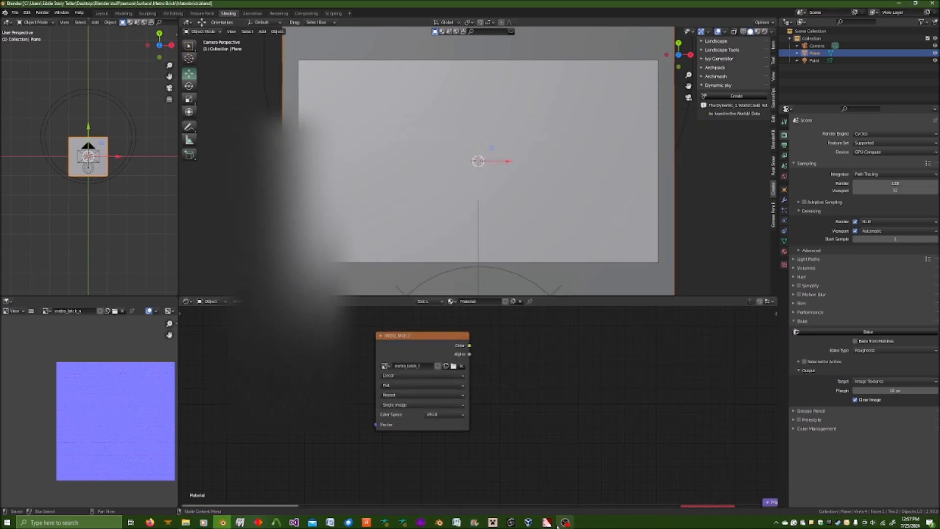
mouse_move(563, 522)
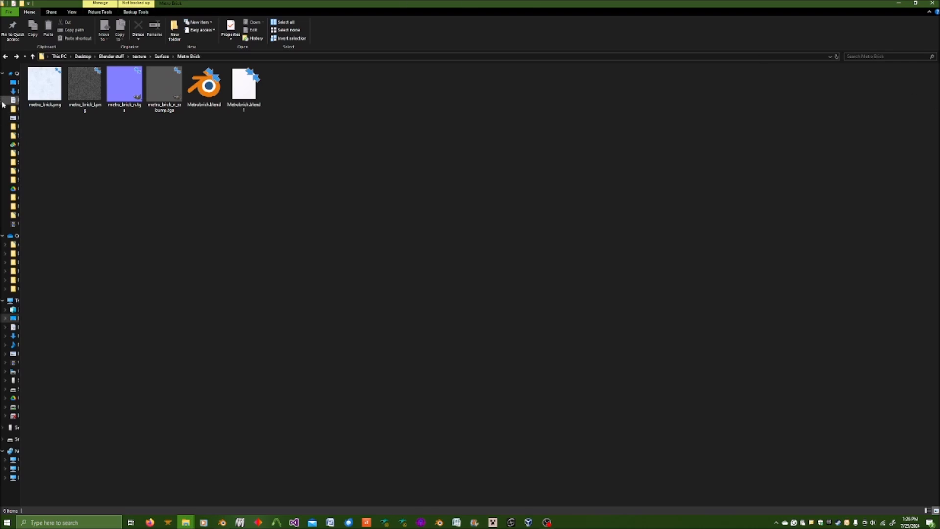
click(124, 84)
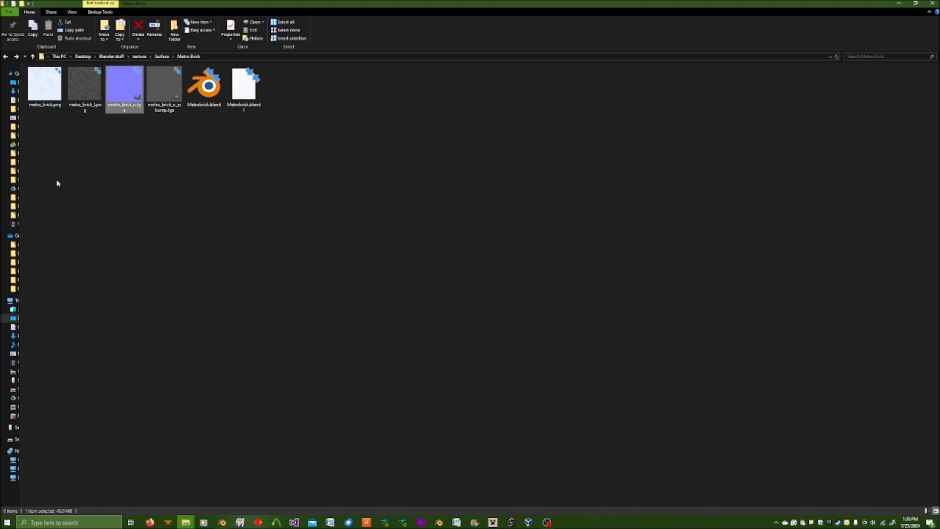
mouse_move(186, 521)
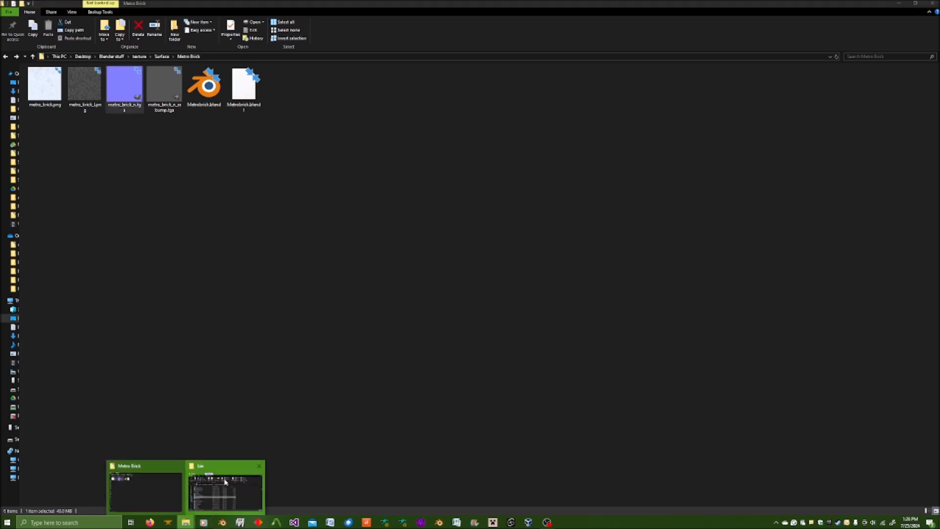
Run metro_brick_n.tga through normal2ssbump.exe in the mod's bin folder.
click(225, 486)
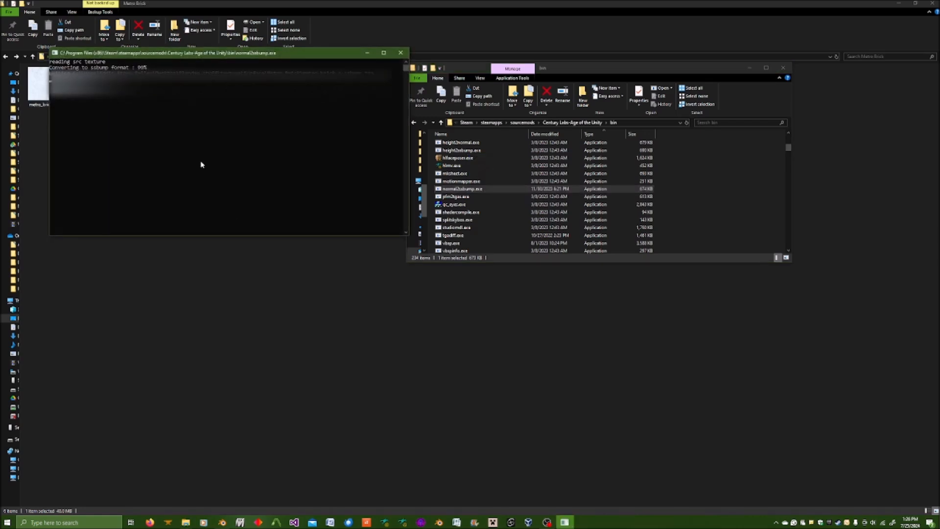
click(400, 53)
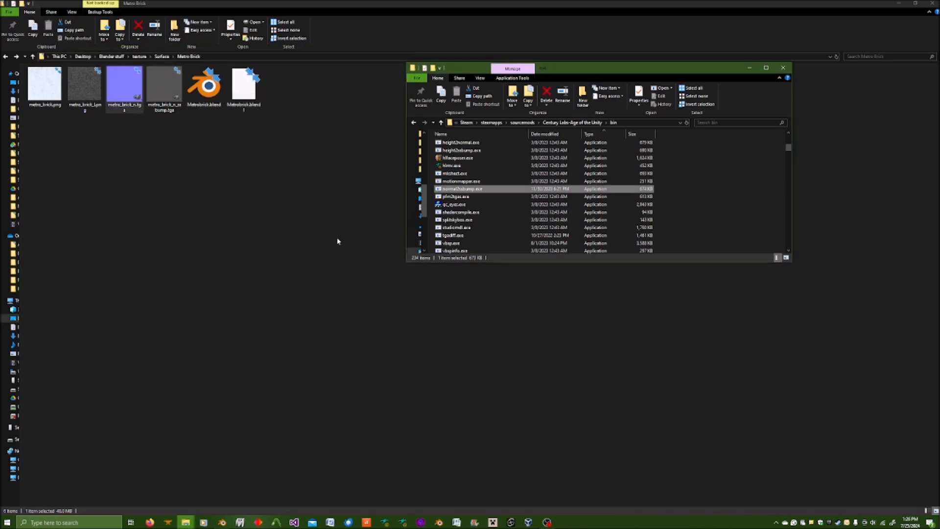
mouse_move(361, 221)
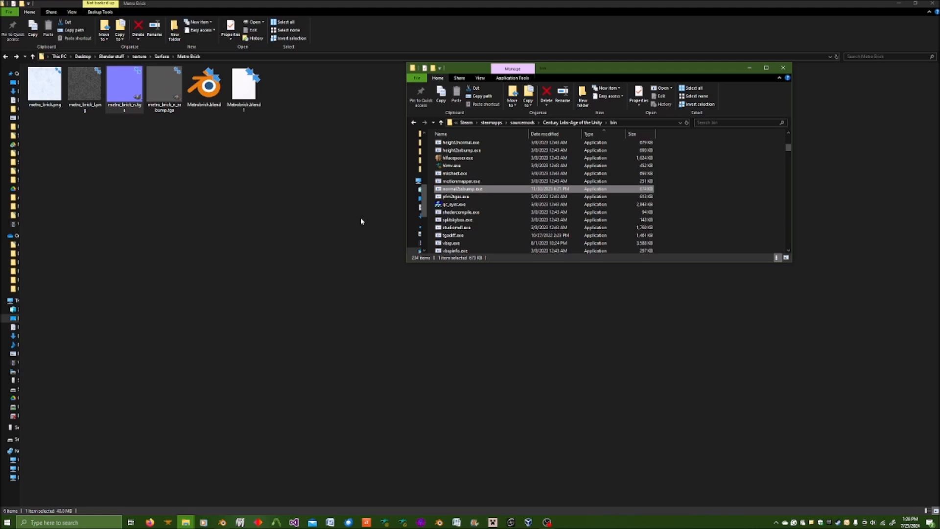
mouse_move(103, 138)
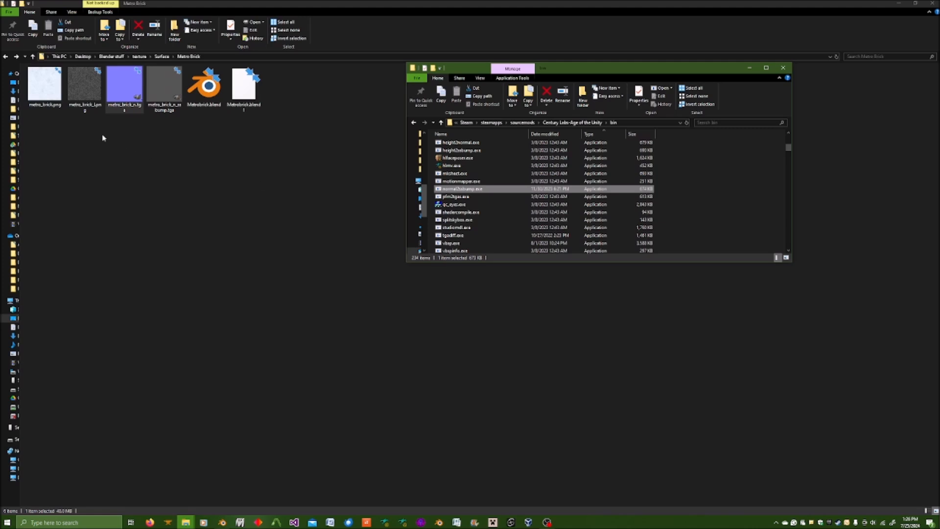
Select metro_brick_n_ssbump.tga in the Metro Brick folder.
click(124, 87)
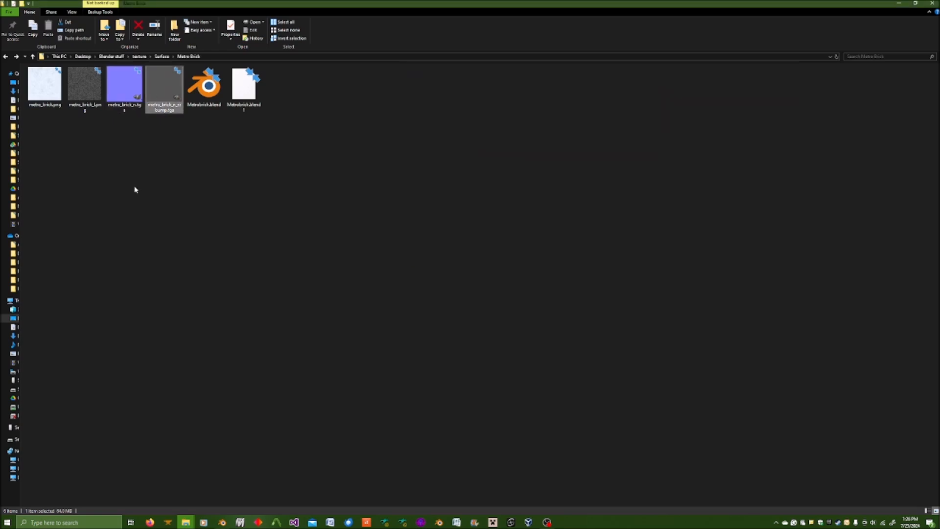
mouse_move(303, 435)
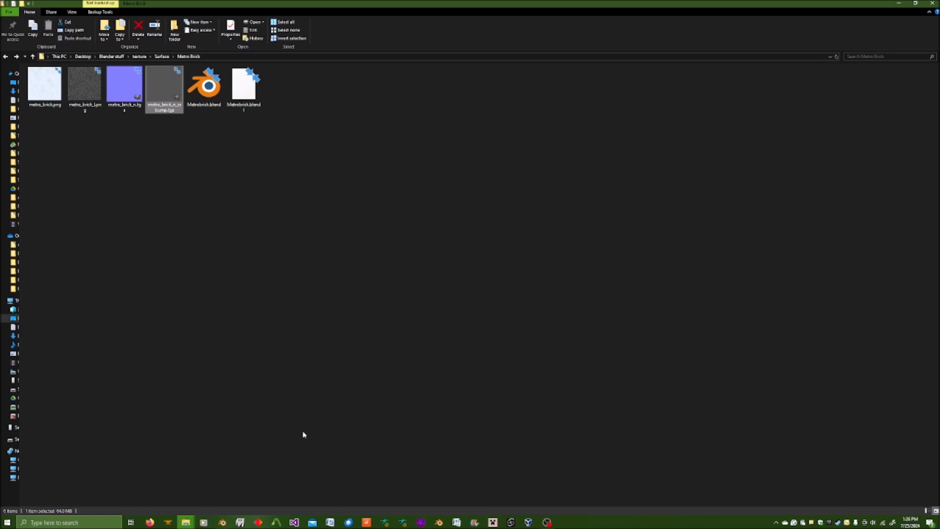
mouse_move(306, 433)
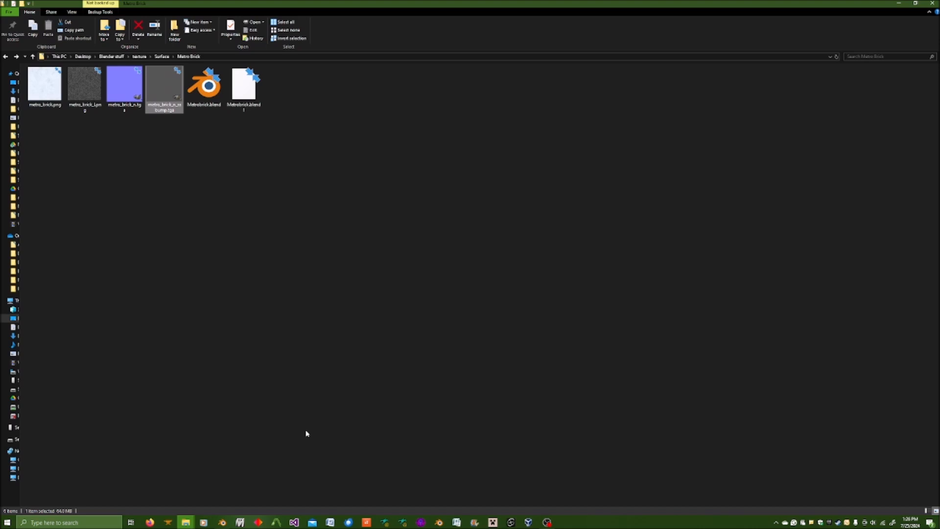
mouse_move(185, 522)
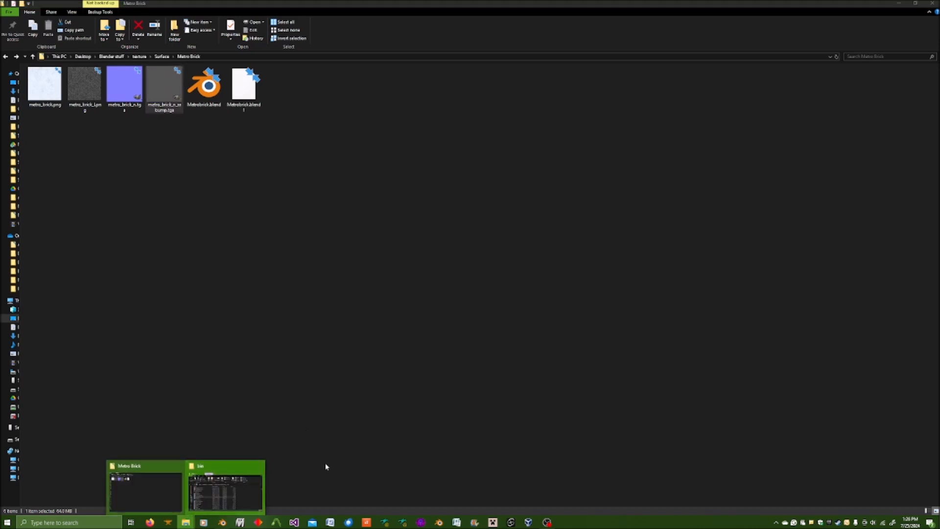
Browse the mod's materials/surface/Metro Brick folder and select metrobrick.vmt.
click(225, 486)
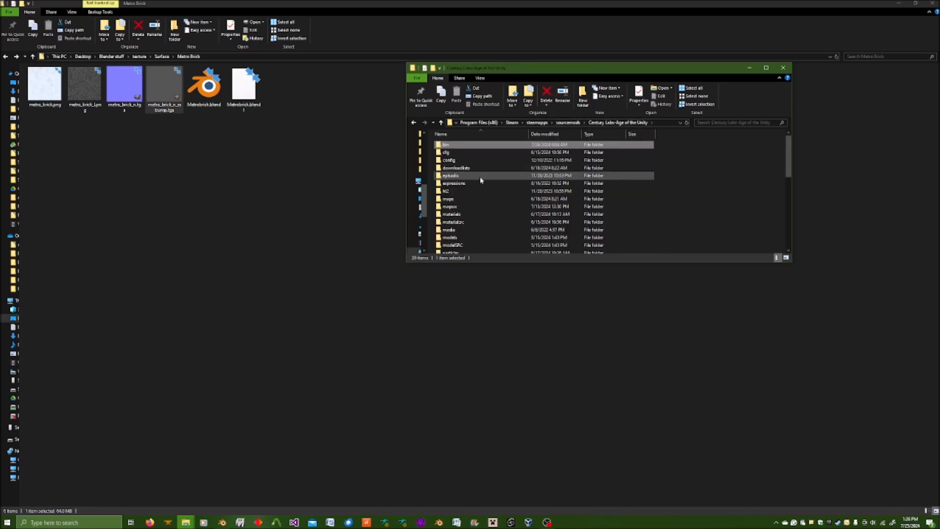
scroll(down, 3)
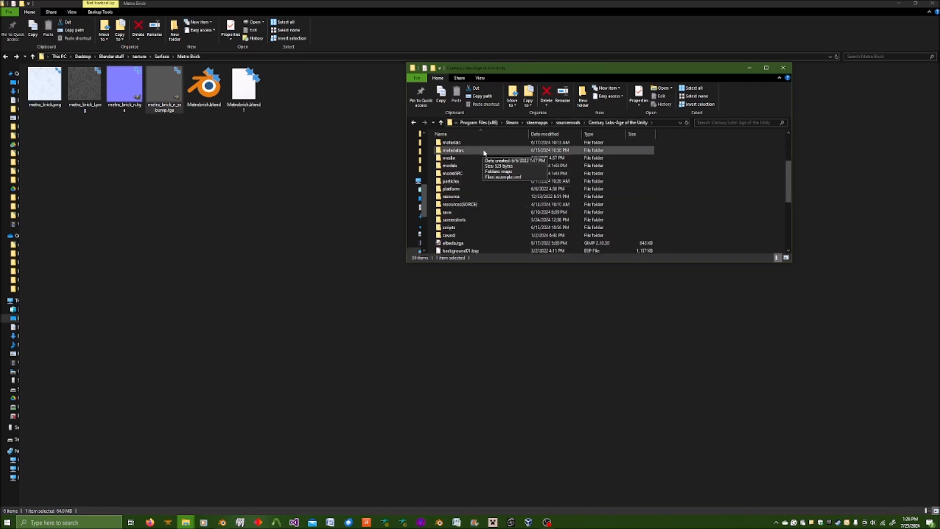
double_click(452, 149)
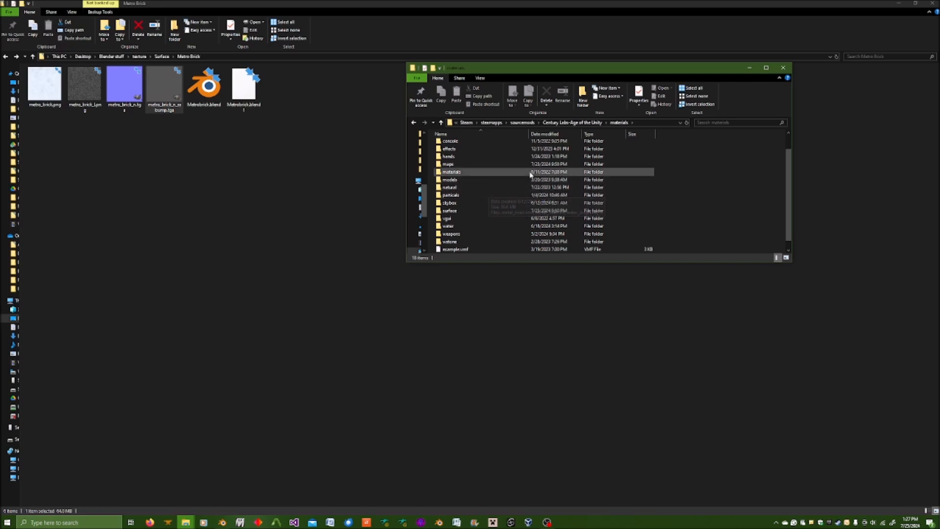
mouse_move(463, 174)
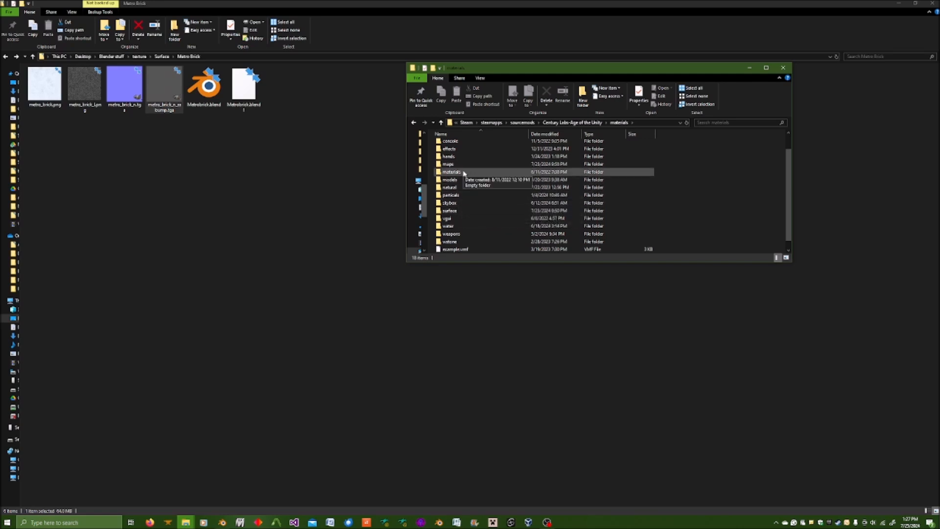
mouse_move(450, 179)
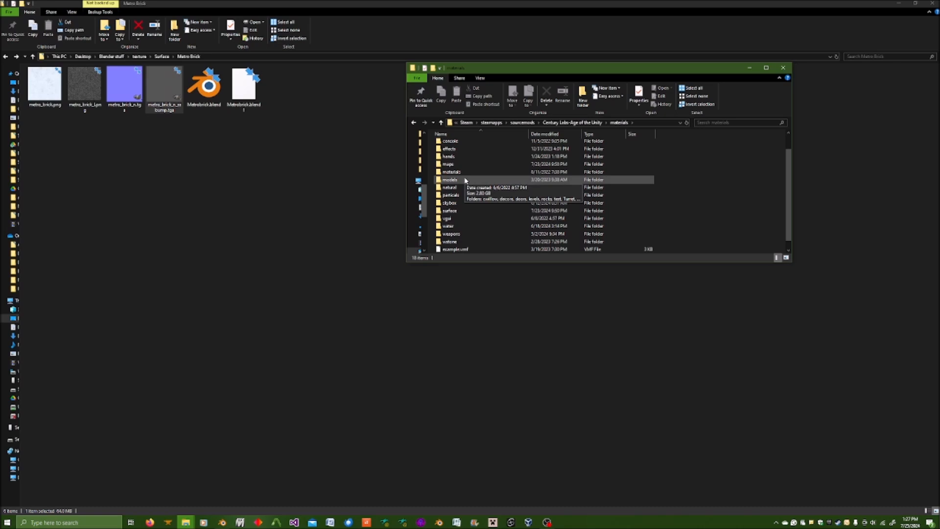
mouse_move(545, 191)
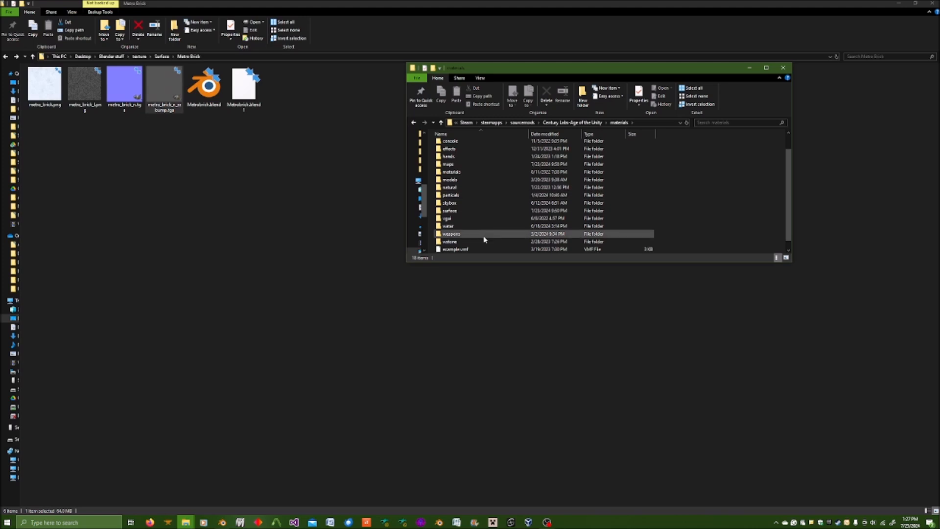
double_click(449, 211)
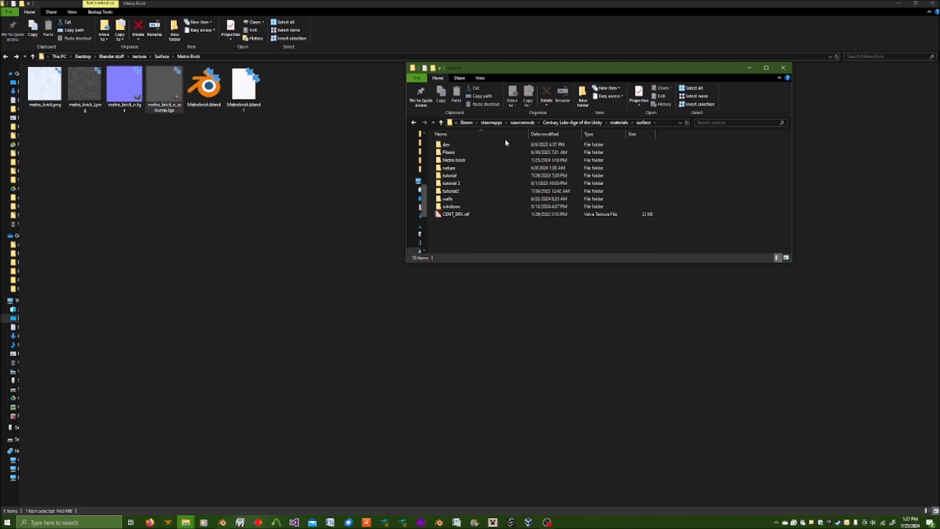
double_click(454, 160)
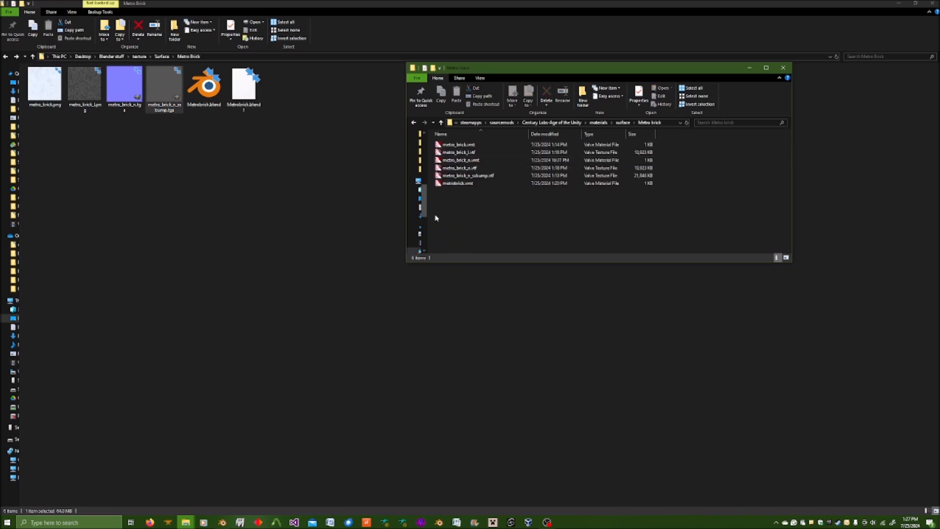
mouse_move(478, 161)
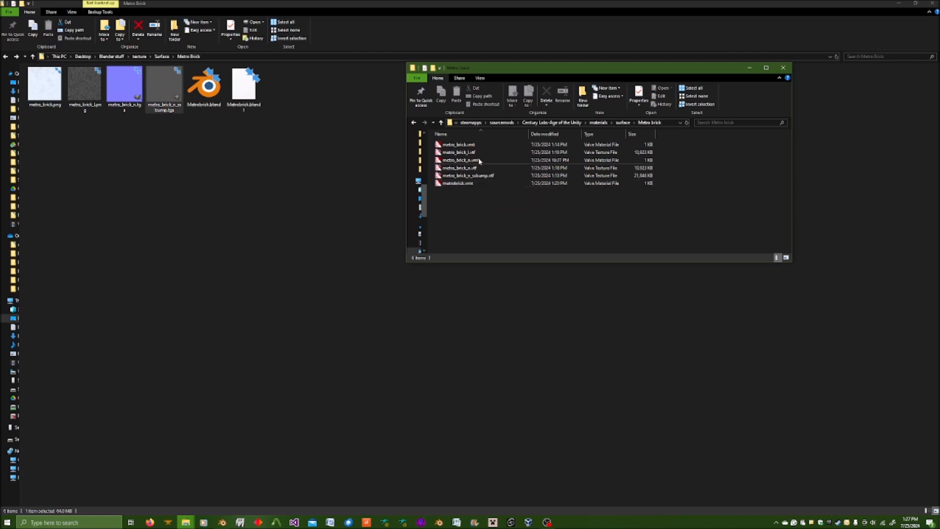
click(473, 183)
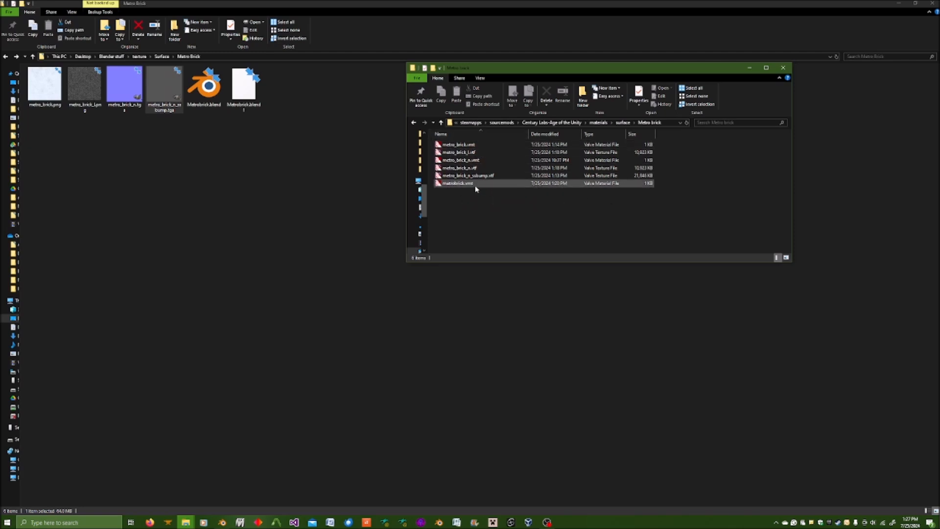
mouse_move(458, 182)
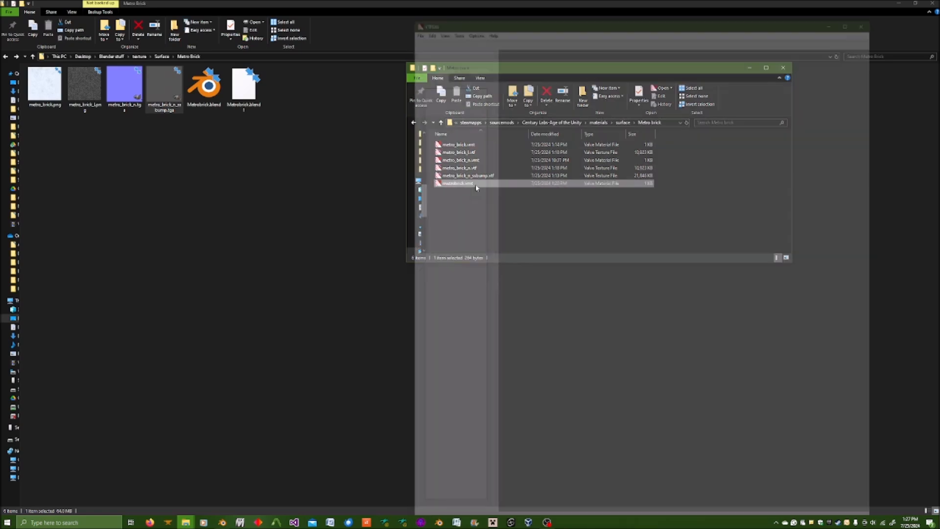
Open metrobrick.vmt in VTFEdit and move its window higher on screen.
double_click(456, 182)
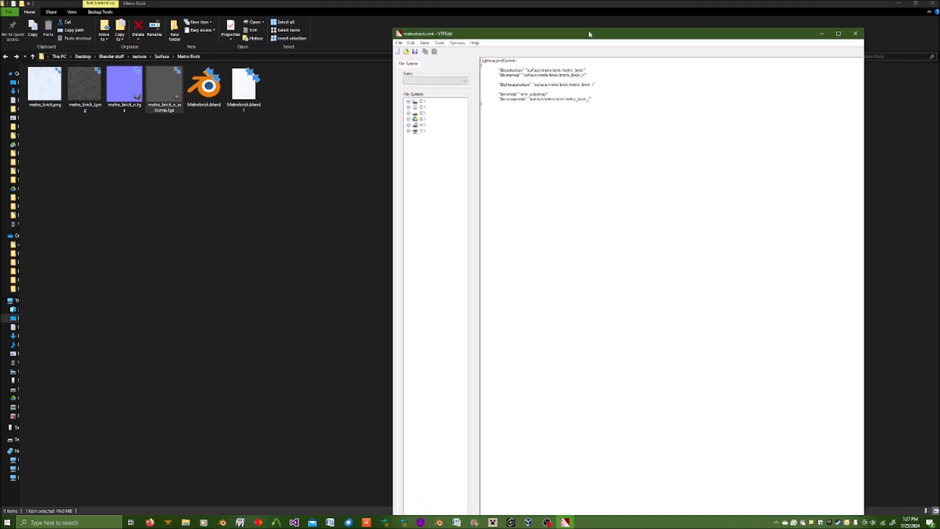
drag(590, 34, 590, 22)
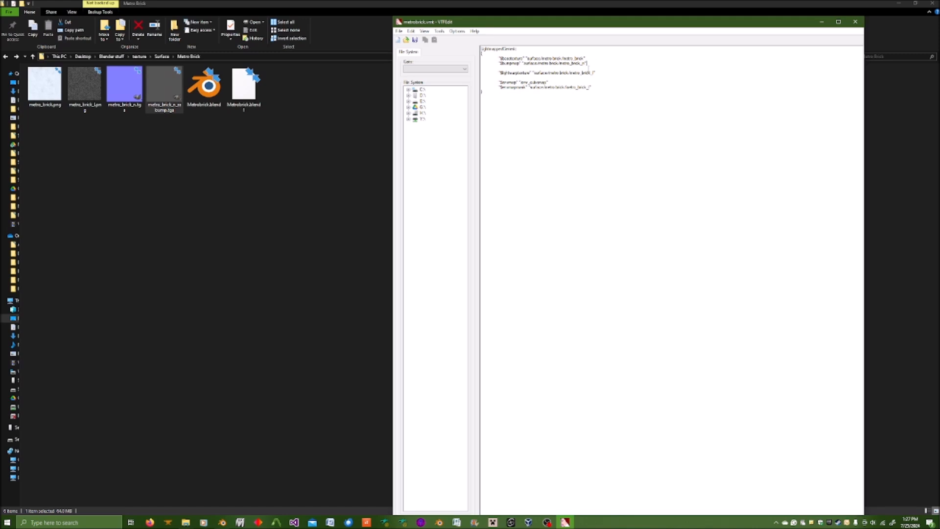
mouse_move(184, 521)
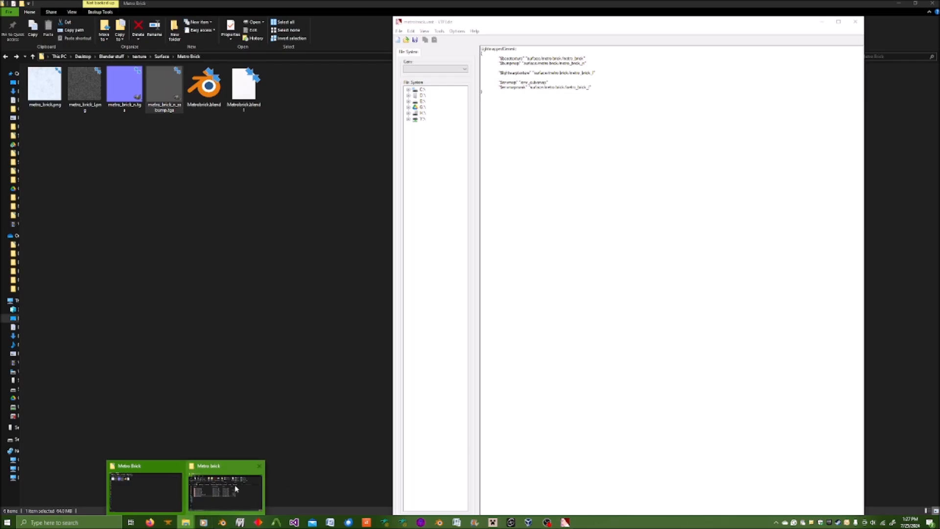
Bring the Metro brick materials folder window back in front of VTFEdit.
click(225, 489)
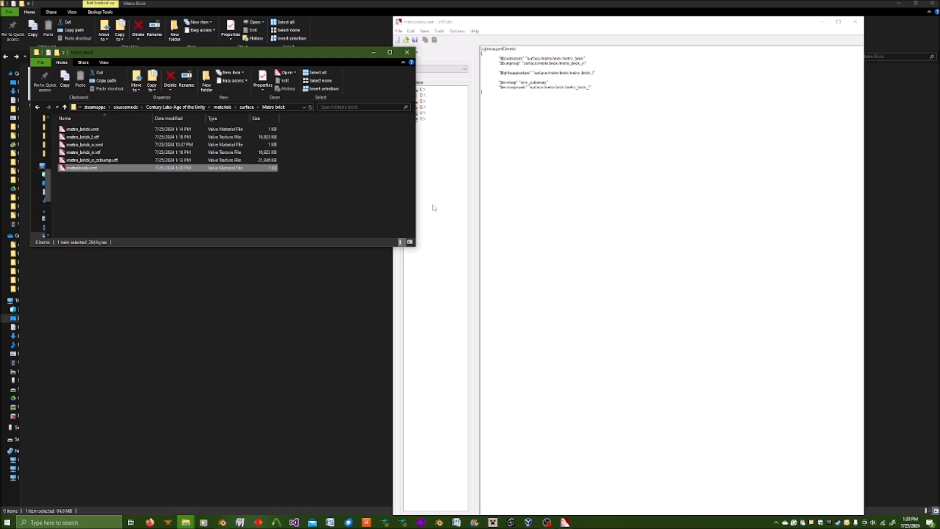
mouse_move(612, 66)
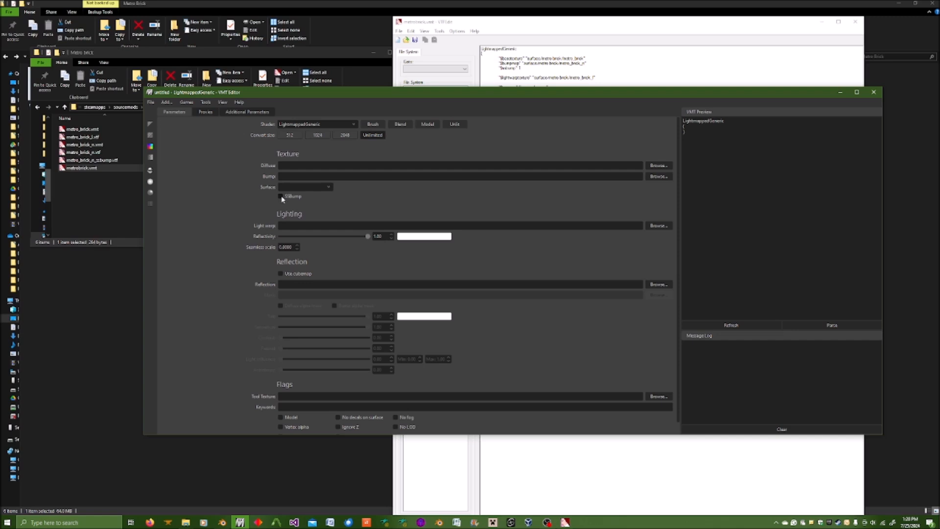
Tick SSBump in VMT Editor to preview the $ssbump parameter.
click(281, 196)
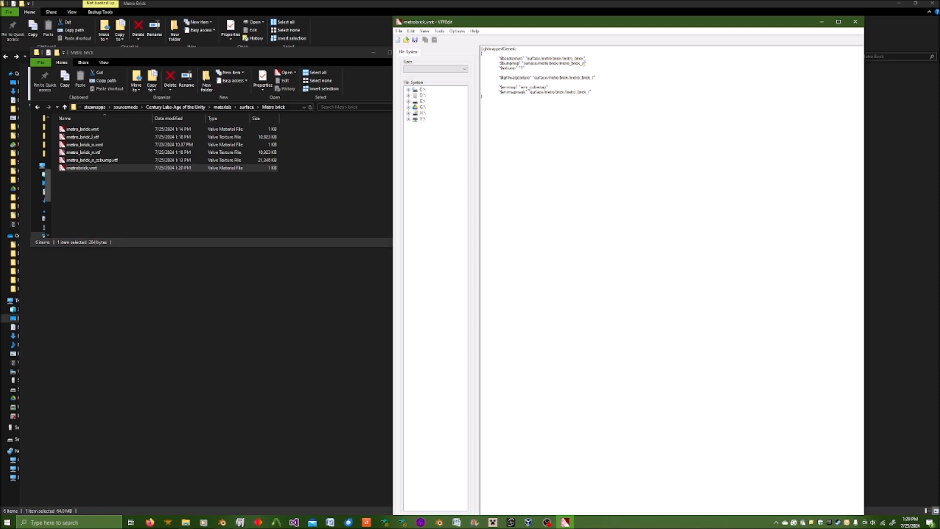
Select the $bumpmap value in metrobrick.vmt and pick metro_brick_n_ssbump.vtf in the Metro brick folder.
double_click(570, 63)
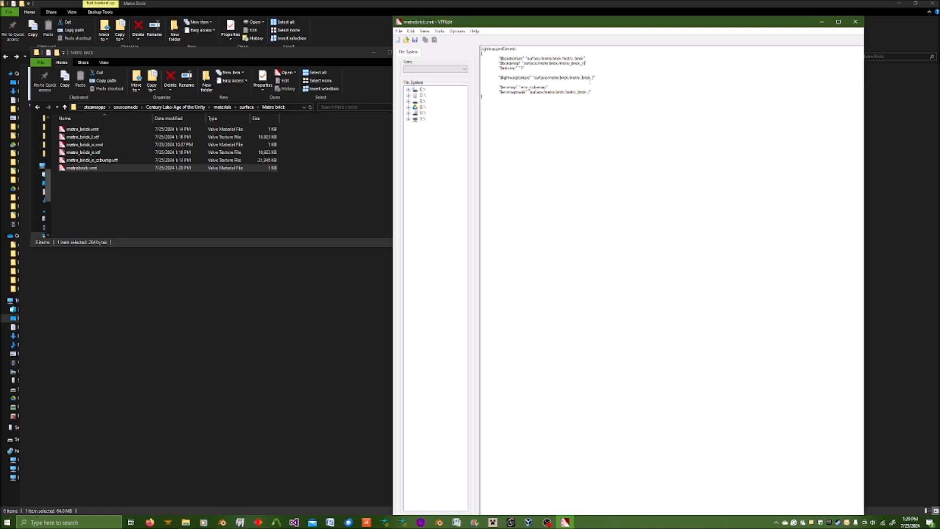
click(92, 160)
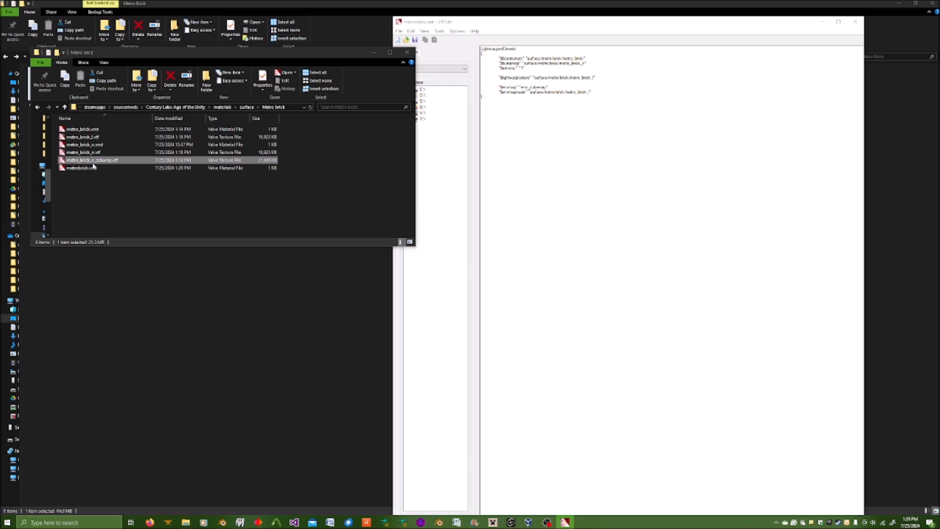
click(82, 129)
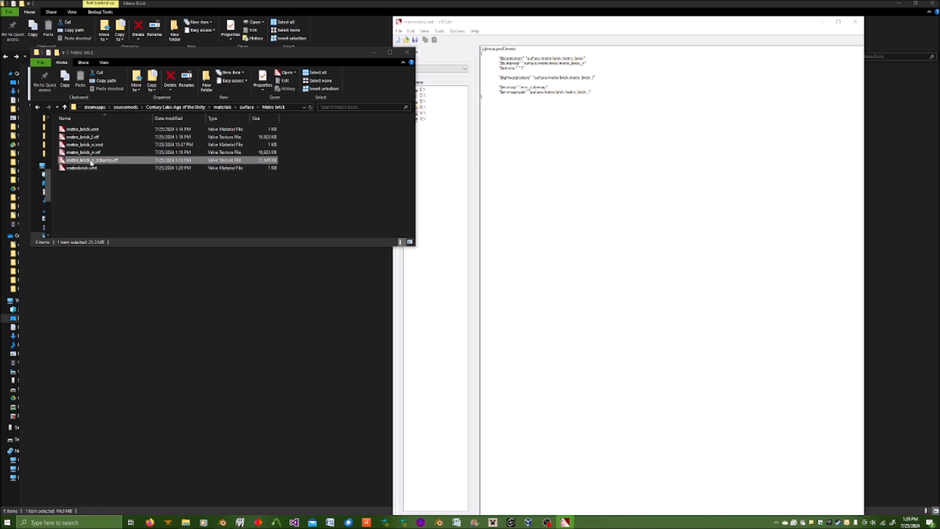
Copy metro_brick_n_ssbump.vtf and select the old $bumpmap name to replace it.
right_click(90, 160)
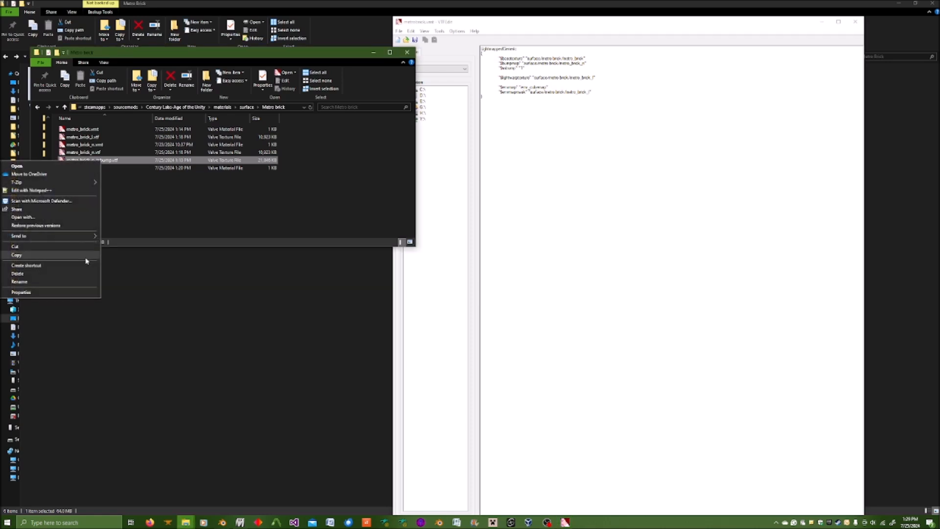
click(19, 281)
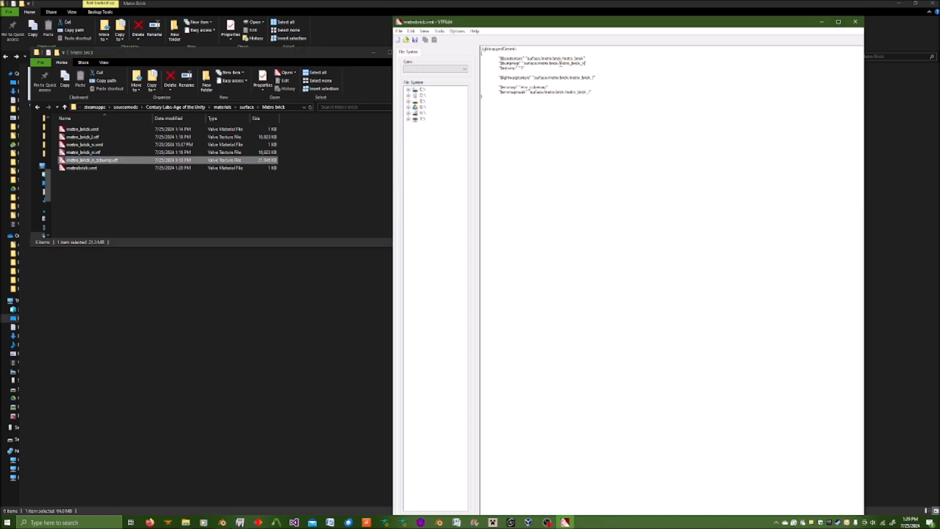
double_click(572, 63)
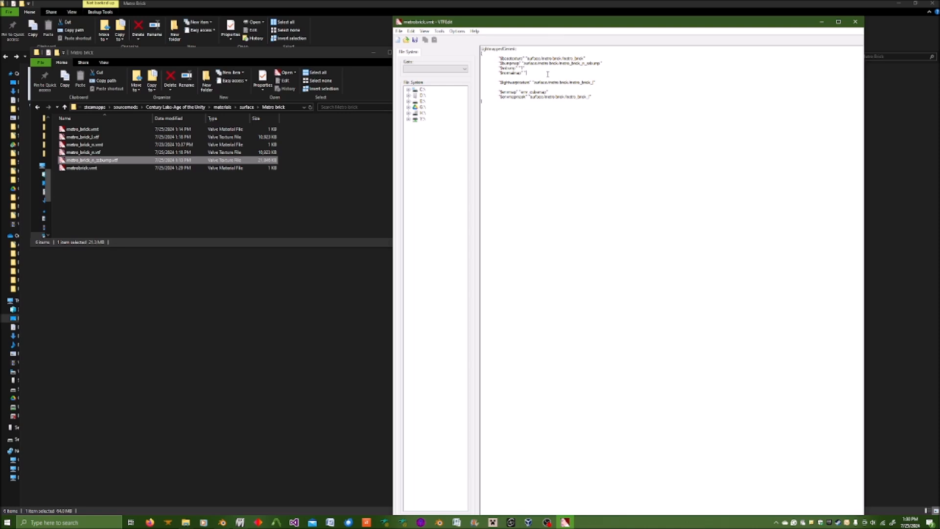
Select the $normalmap value to fill in surface/metro brick/metro_brick_n.
double_click(561, 63)
text(surface/metro brick/metro_brick_n)
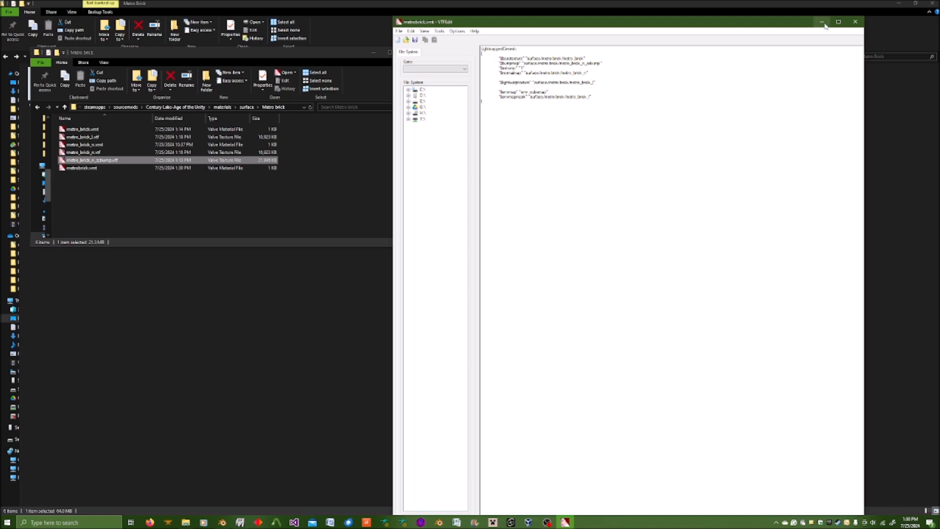
mouse_move(577, 520)
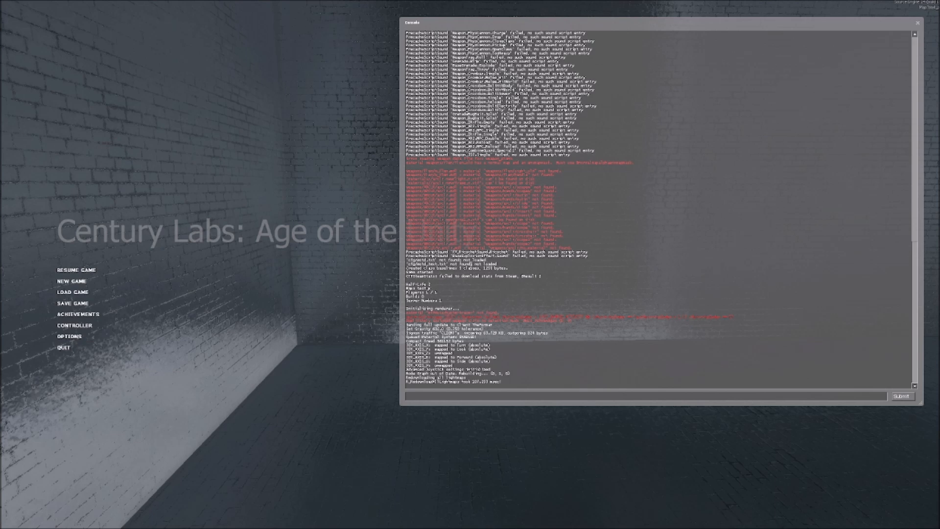
Enter a give command in the developer console and resume the game.
text(give item_suit)
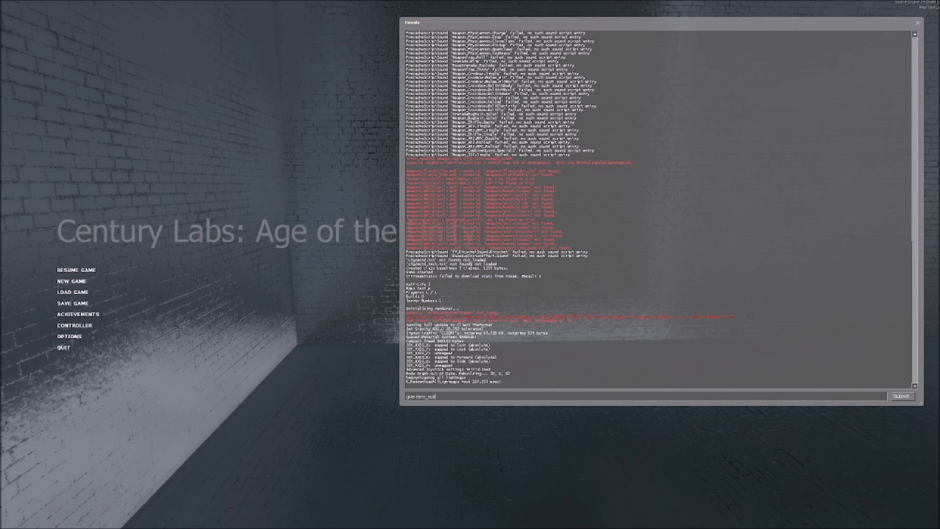
click(901, 395)
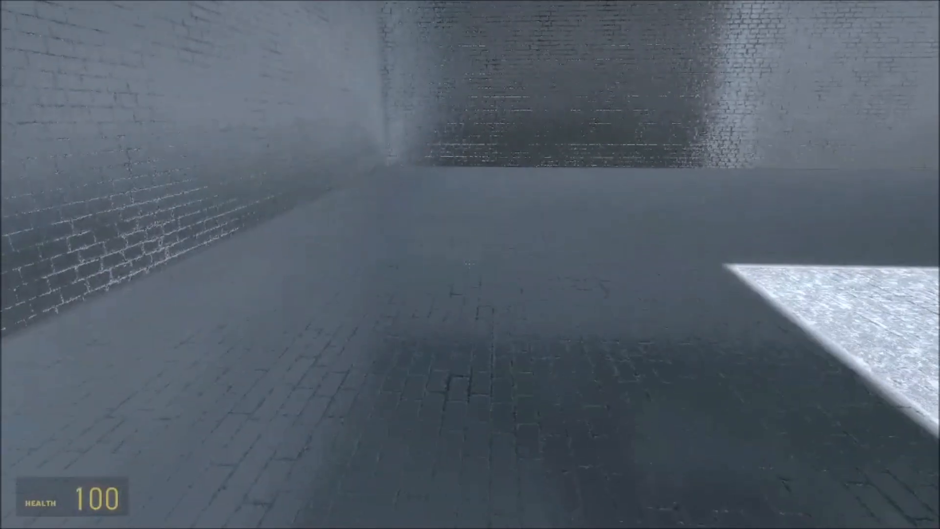
mouse_move(469, 264)
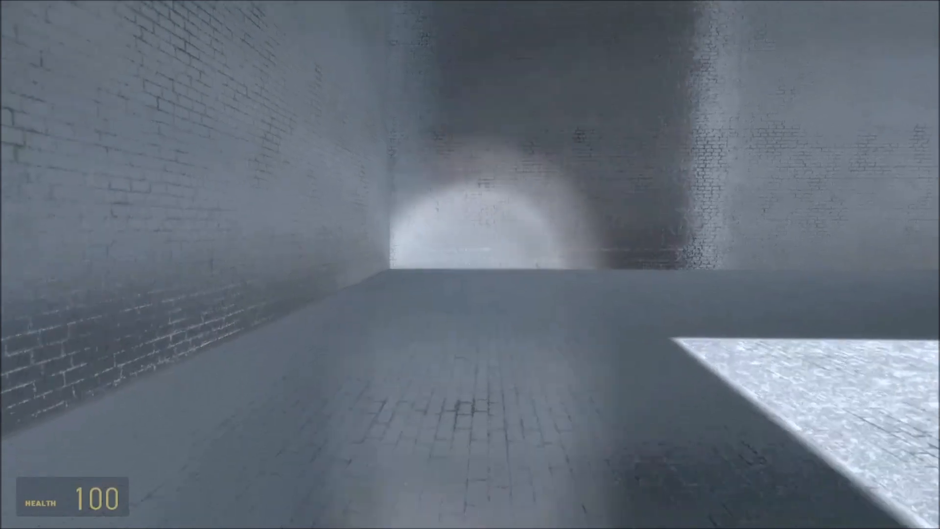